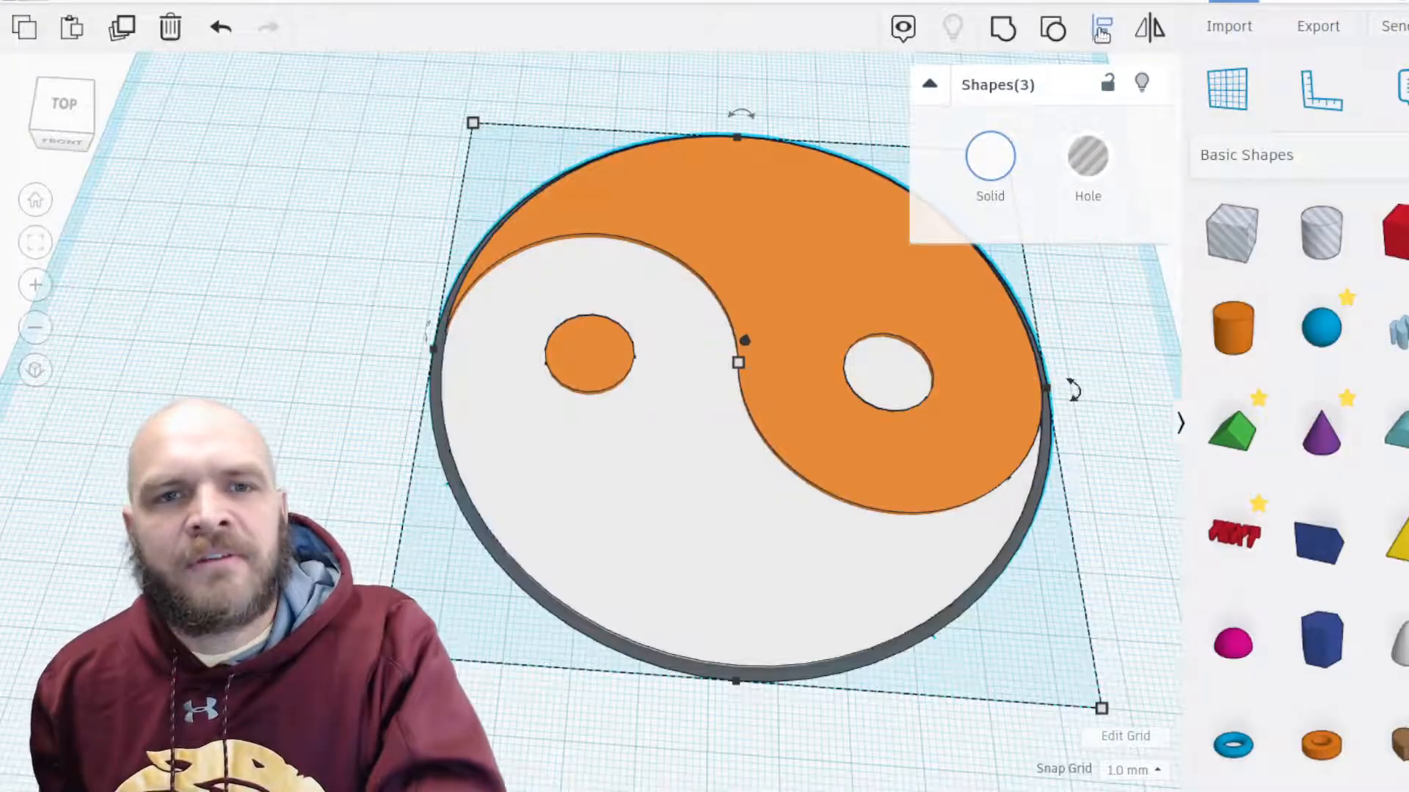
pyautogui.moveTo(1101, 30)
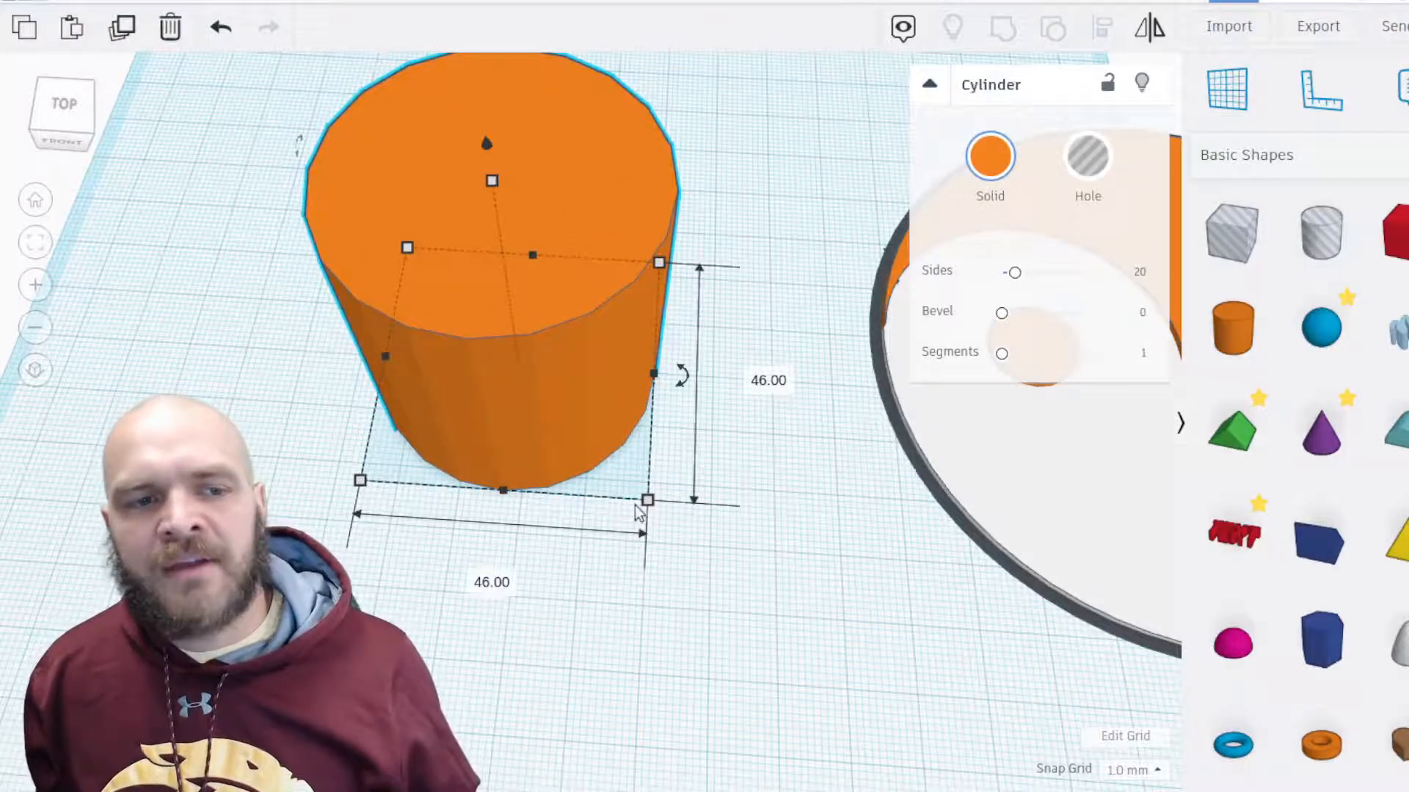
# Set the cylinder's footprint dimension to 35 mm to widen it into a squat disc.
pyautogui.click(767, 380)
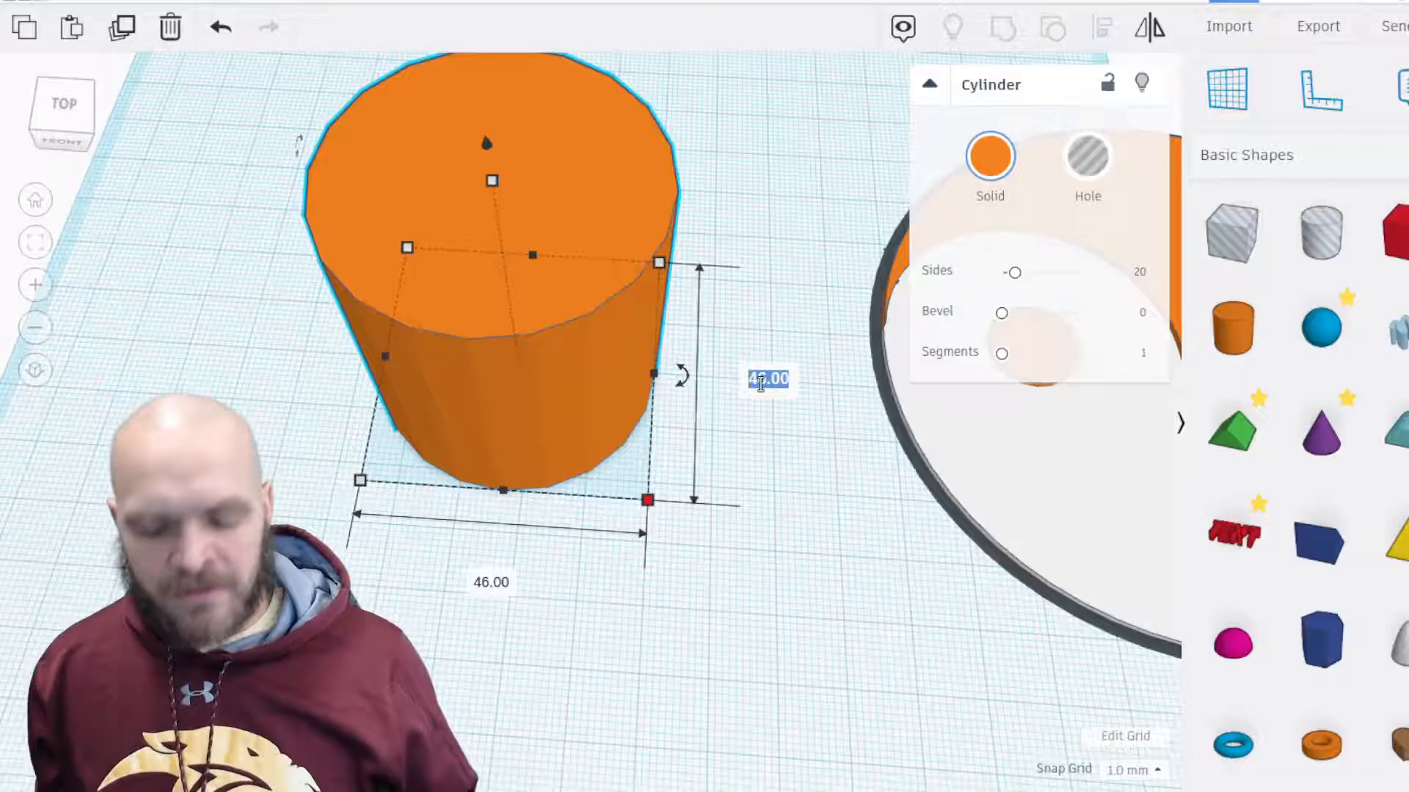
pyautogui.write('35')
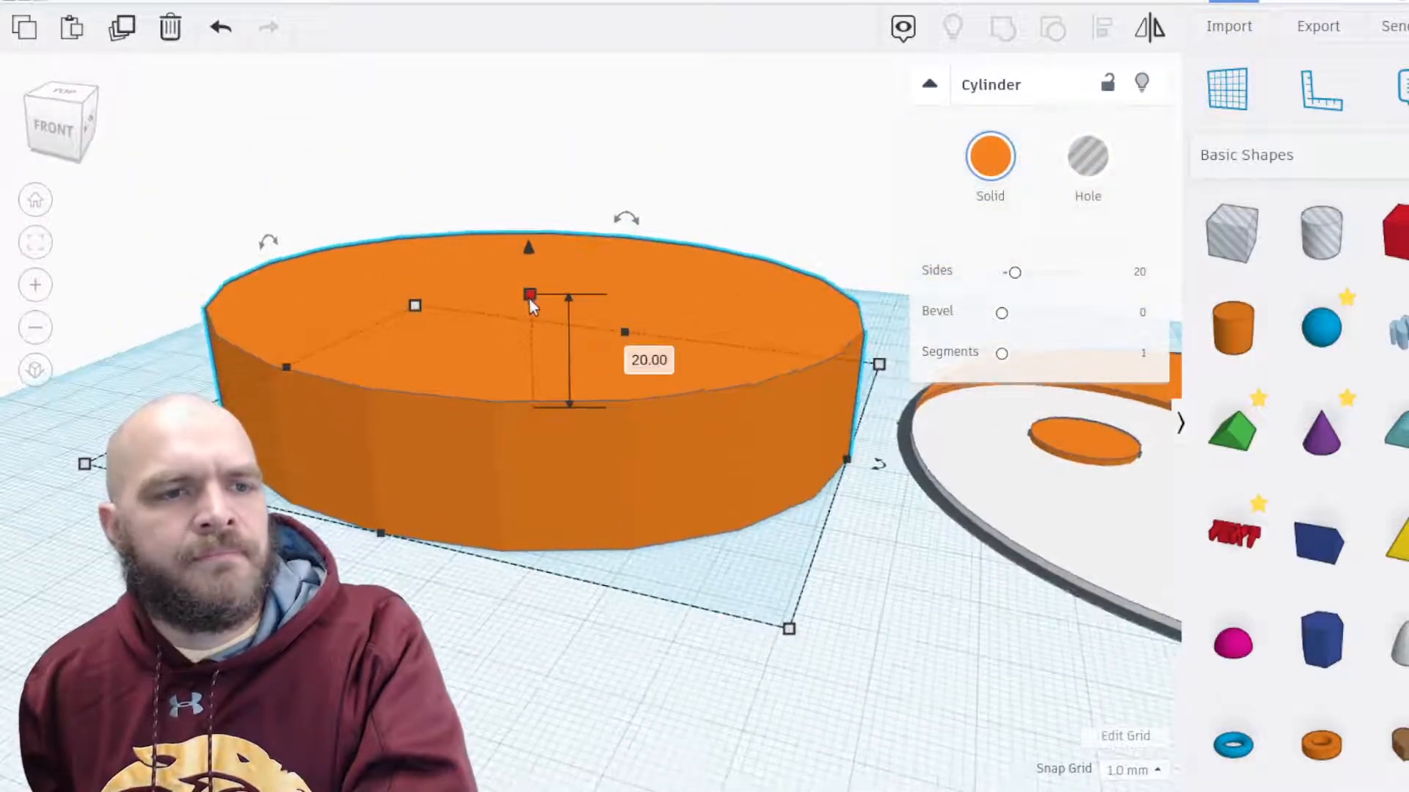
# Flatten the cylinder into a thin disc and set its diameter to 100 mm.
pyautogui.moveTo(530, 295); pyautogui.dragTo(531, 391)
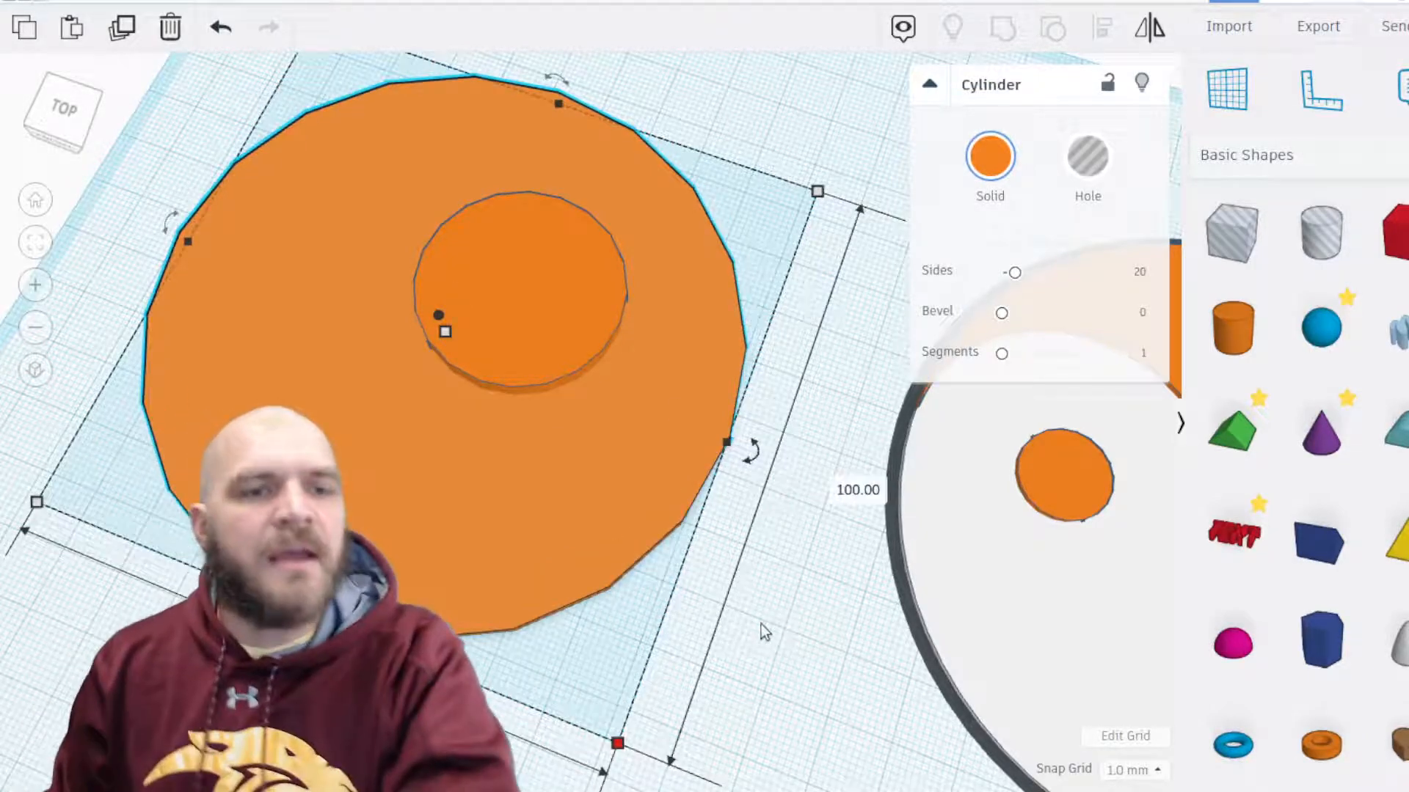
pyautogui.click(678, 512)
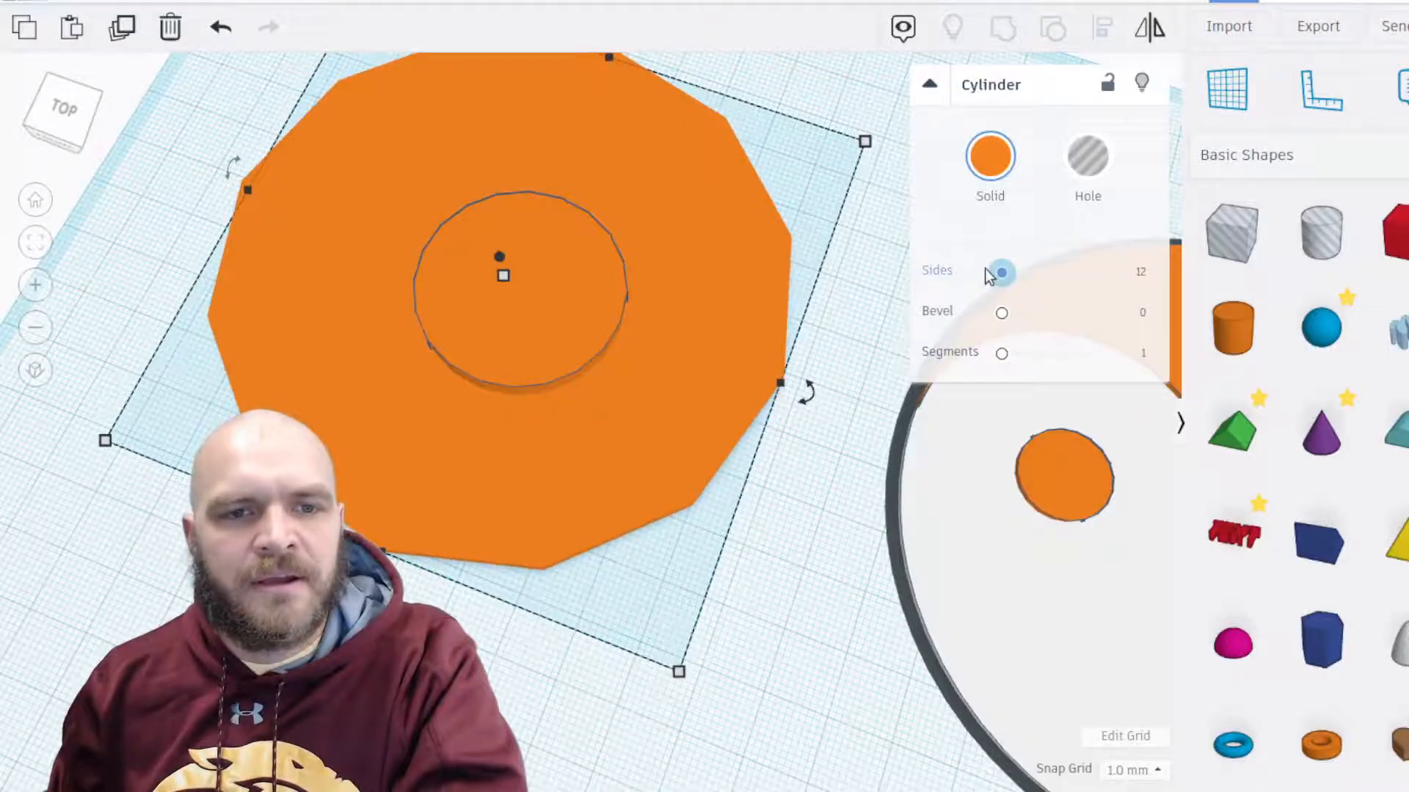
pyautogui.moveTo(938, 279)
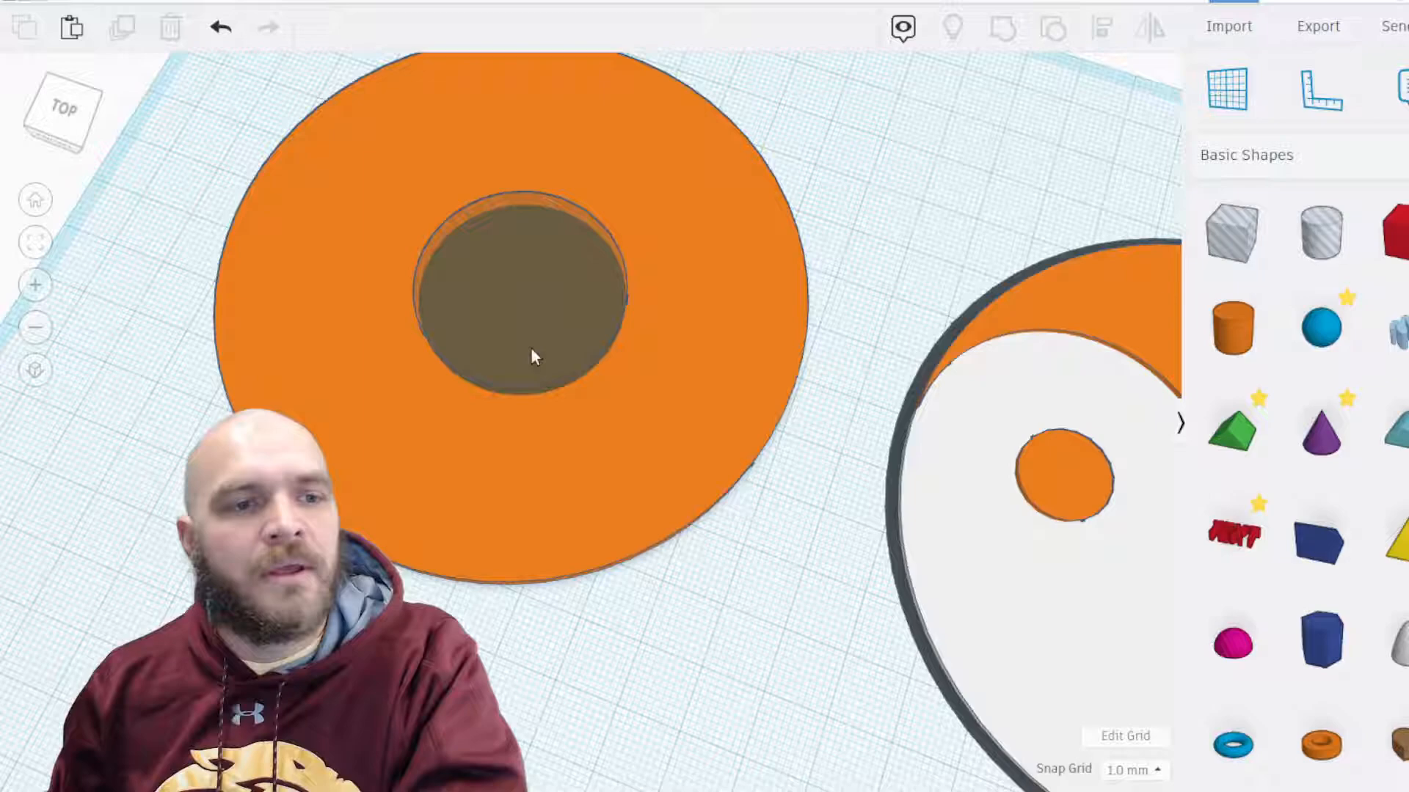
# Select the inner hole cylinder with the disc to group them into a ring.
pyautogui.click(521, 314)
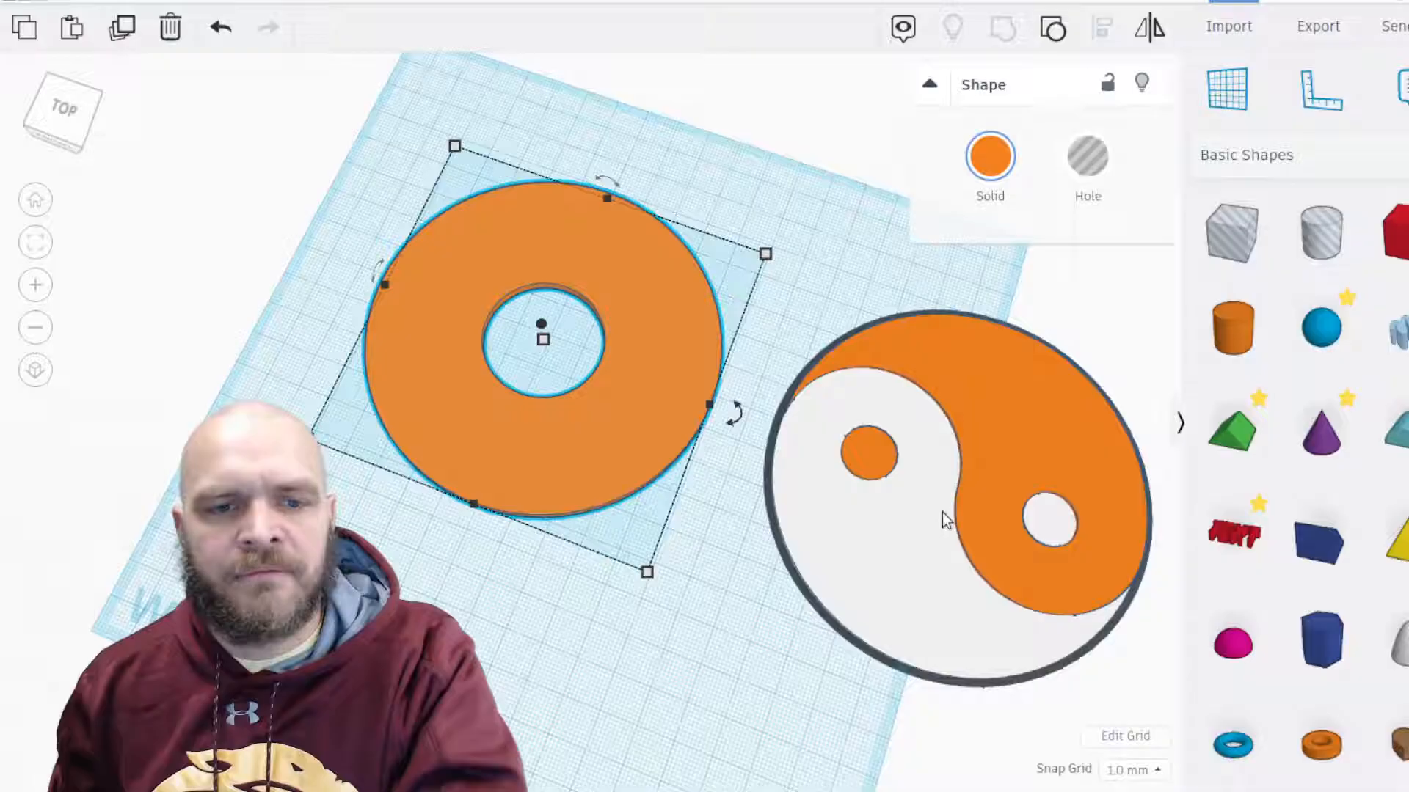
pyautogui.moveTo(952, 502)
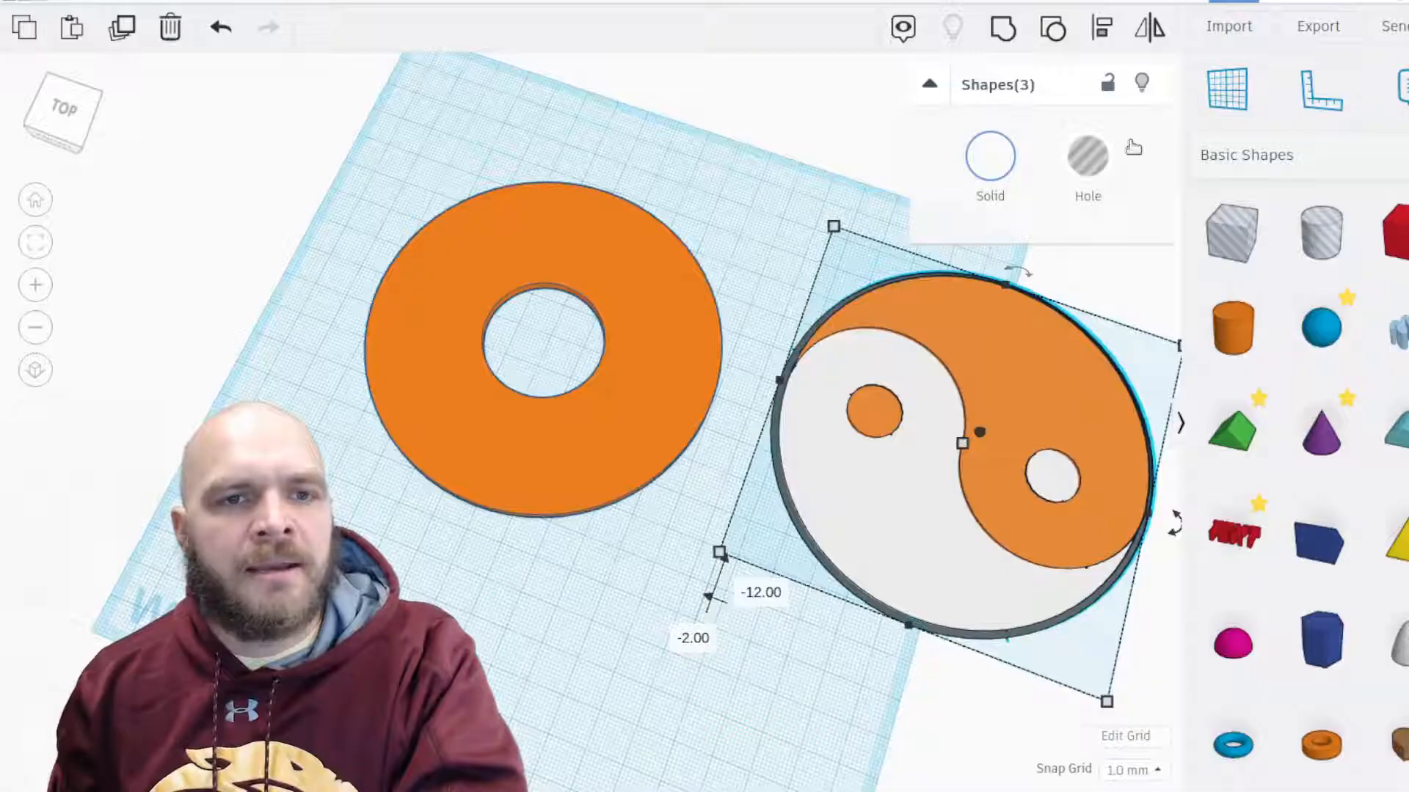
# Delete the old yin-yang model and select the orange ring for duplication.
pyautogui.click(170, 26)
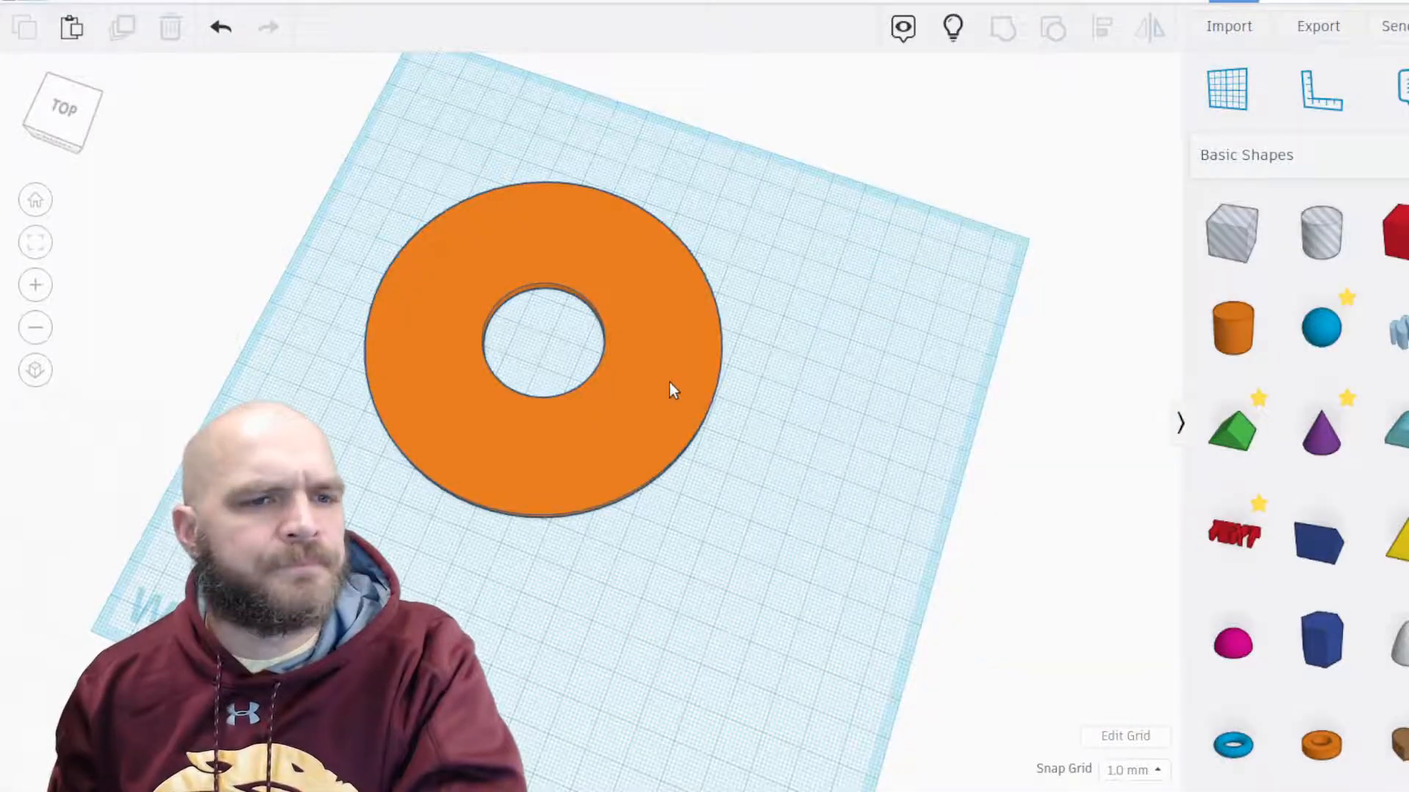
pyautogui.click(538, 360)
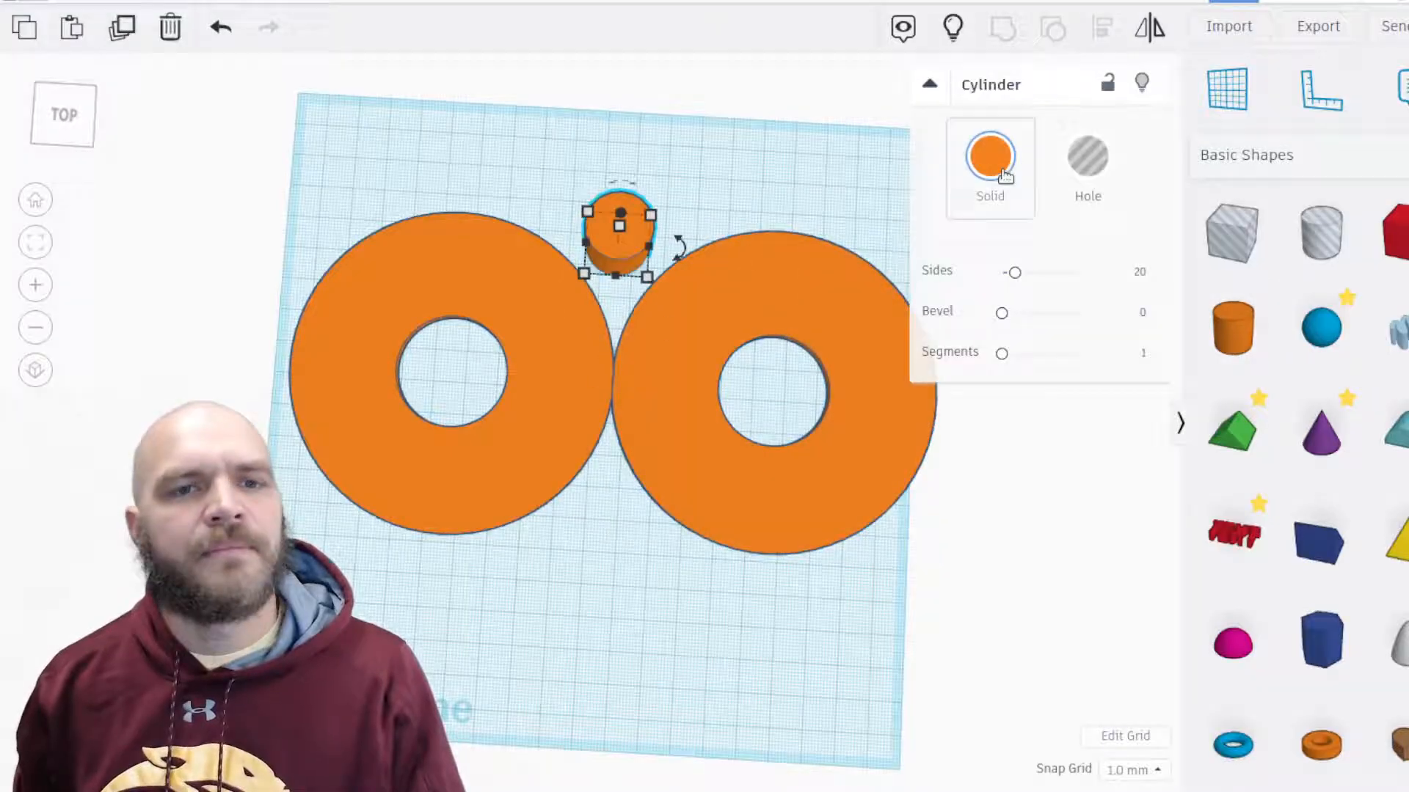
# Change the new base cylinder's colour to green.
pyautogui.click(990, 156)
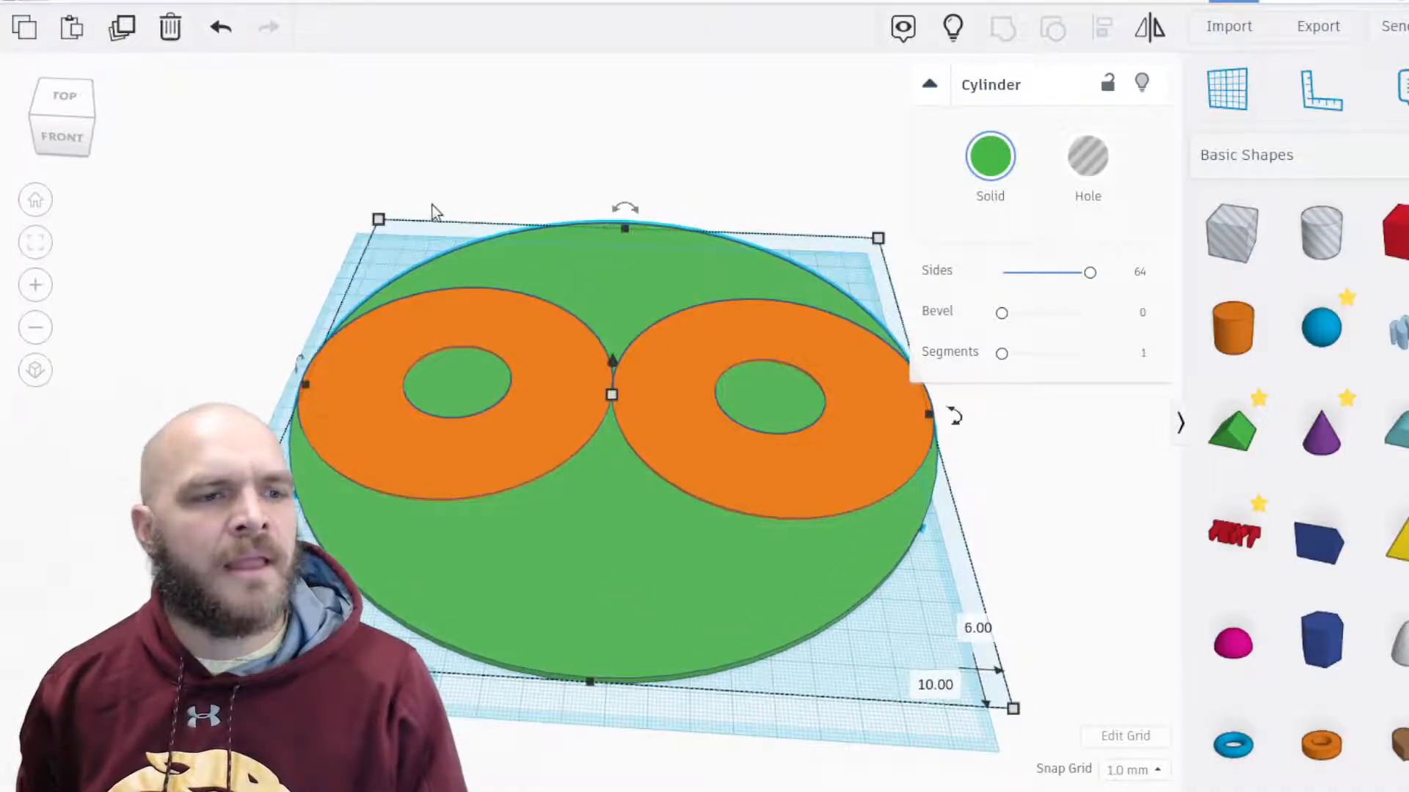
pyautogui.click(449, 462)
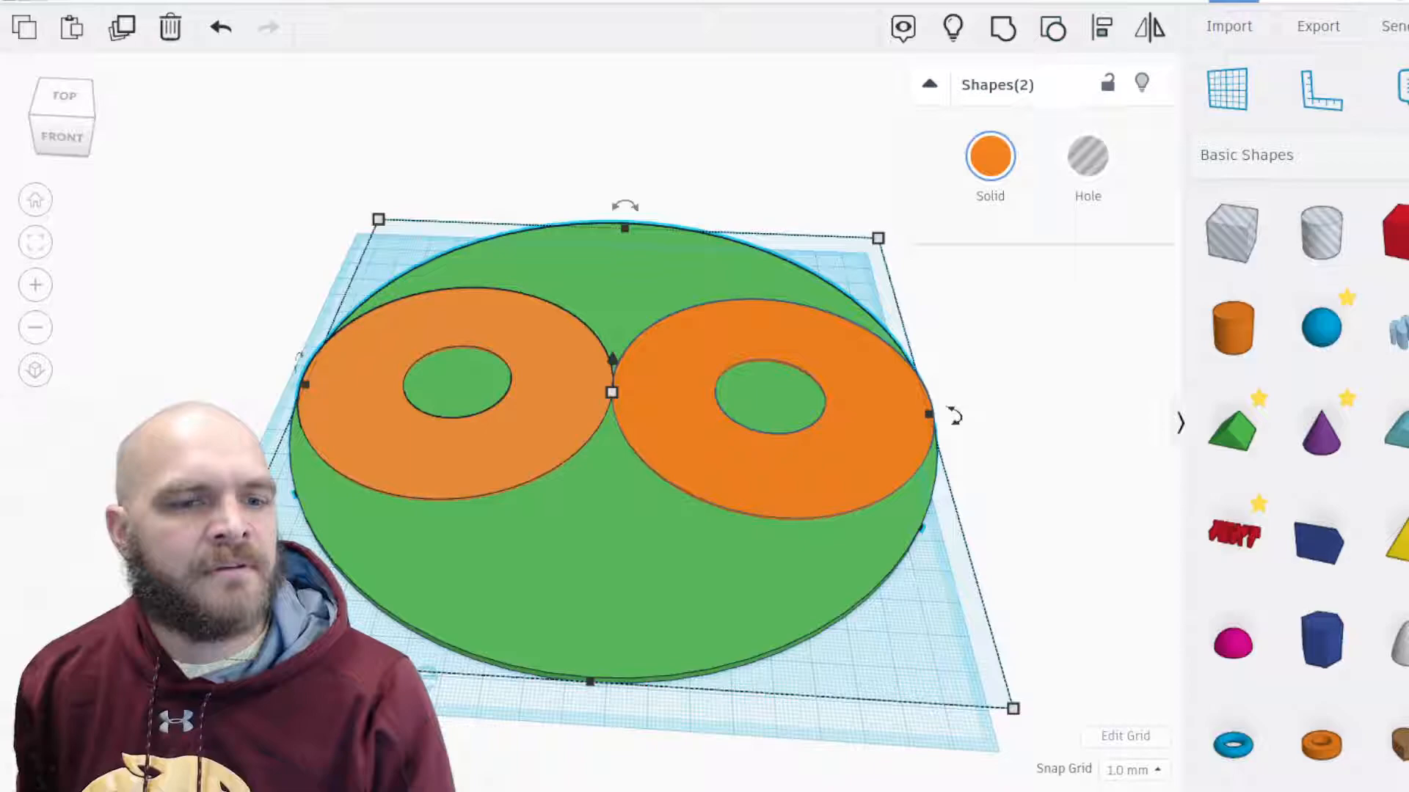
pyautogui.click(872, 440)
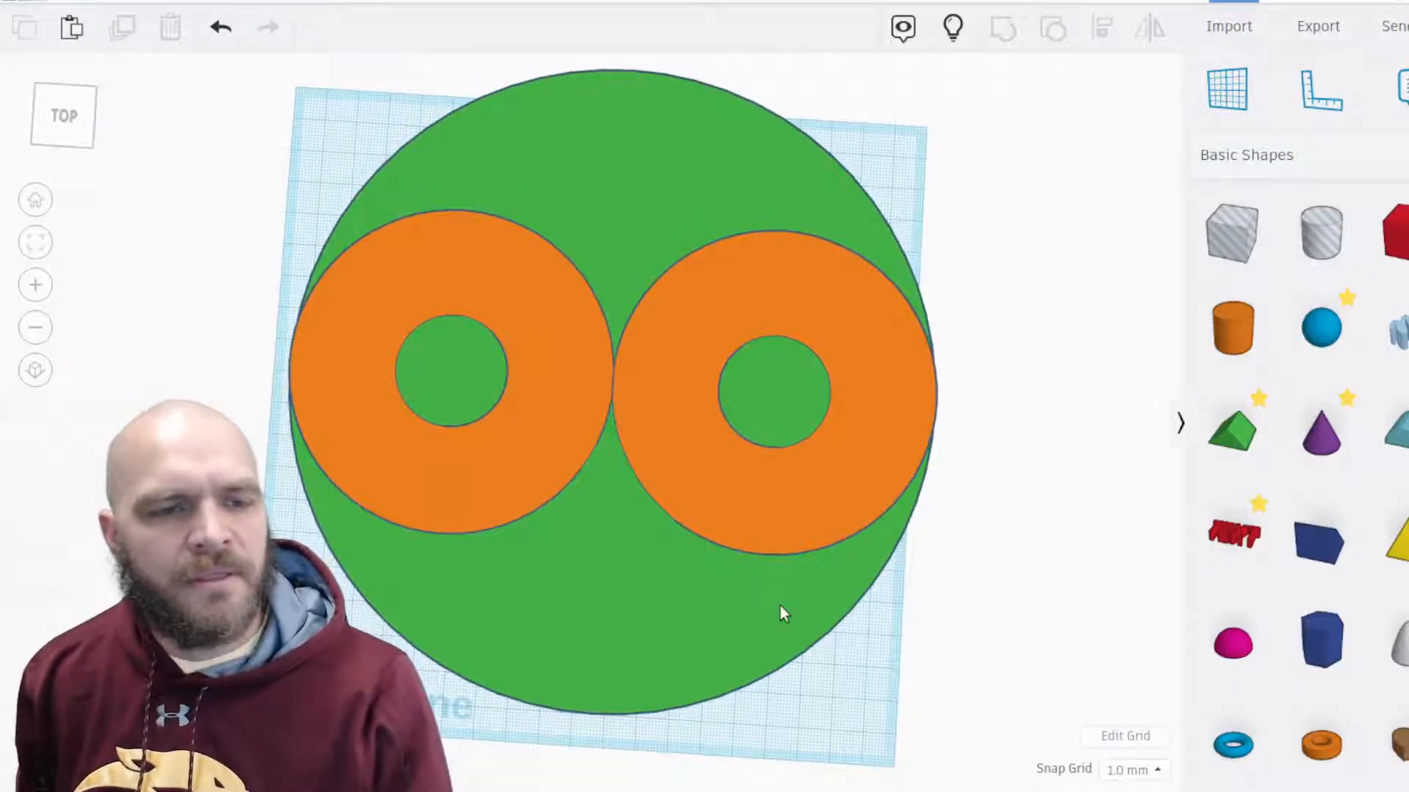
pyautogui.moveTo(334, 350)
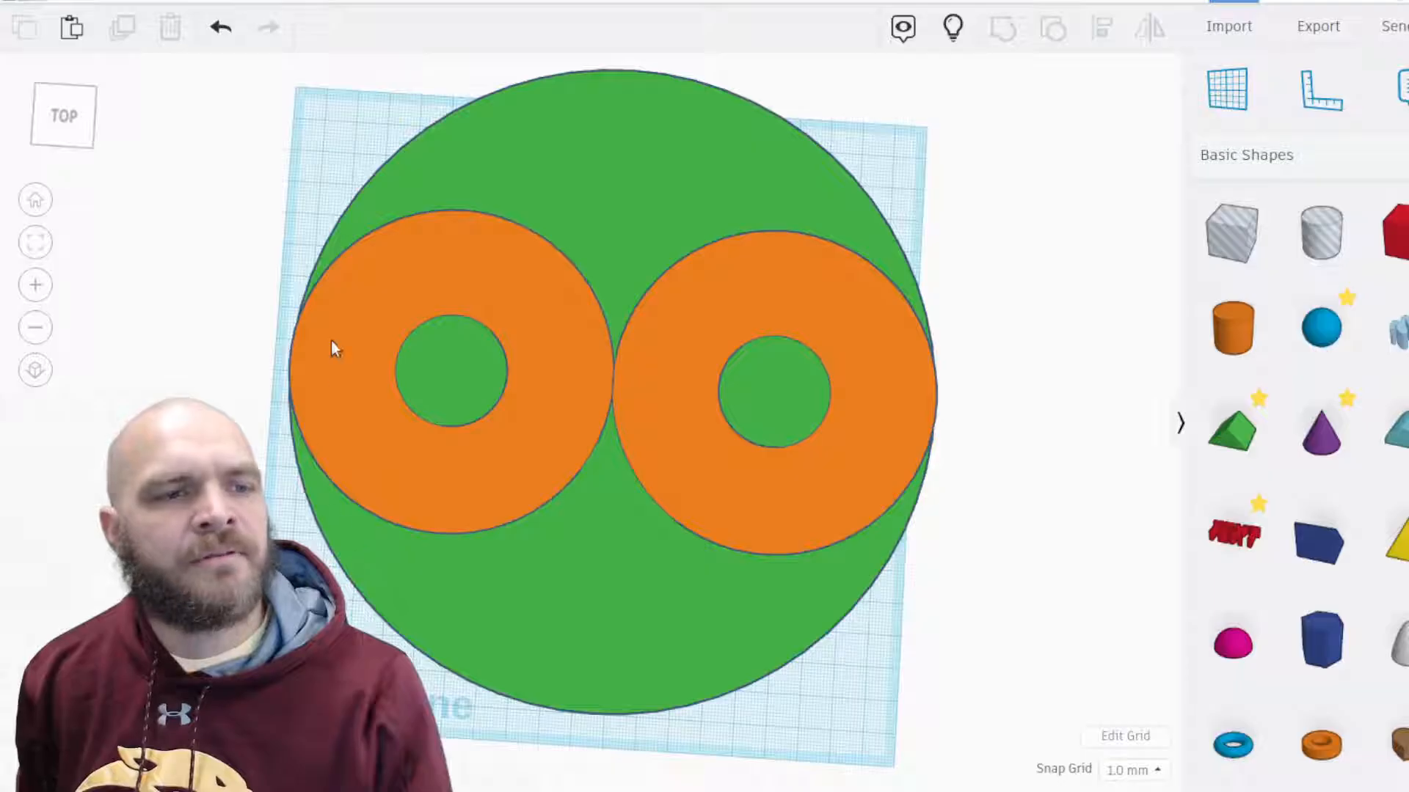
pyautogui.moveTo(493, 286)
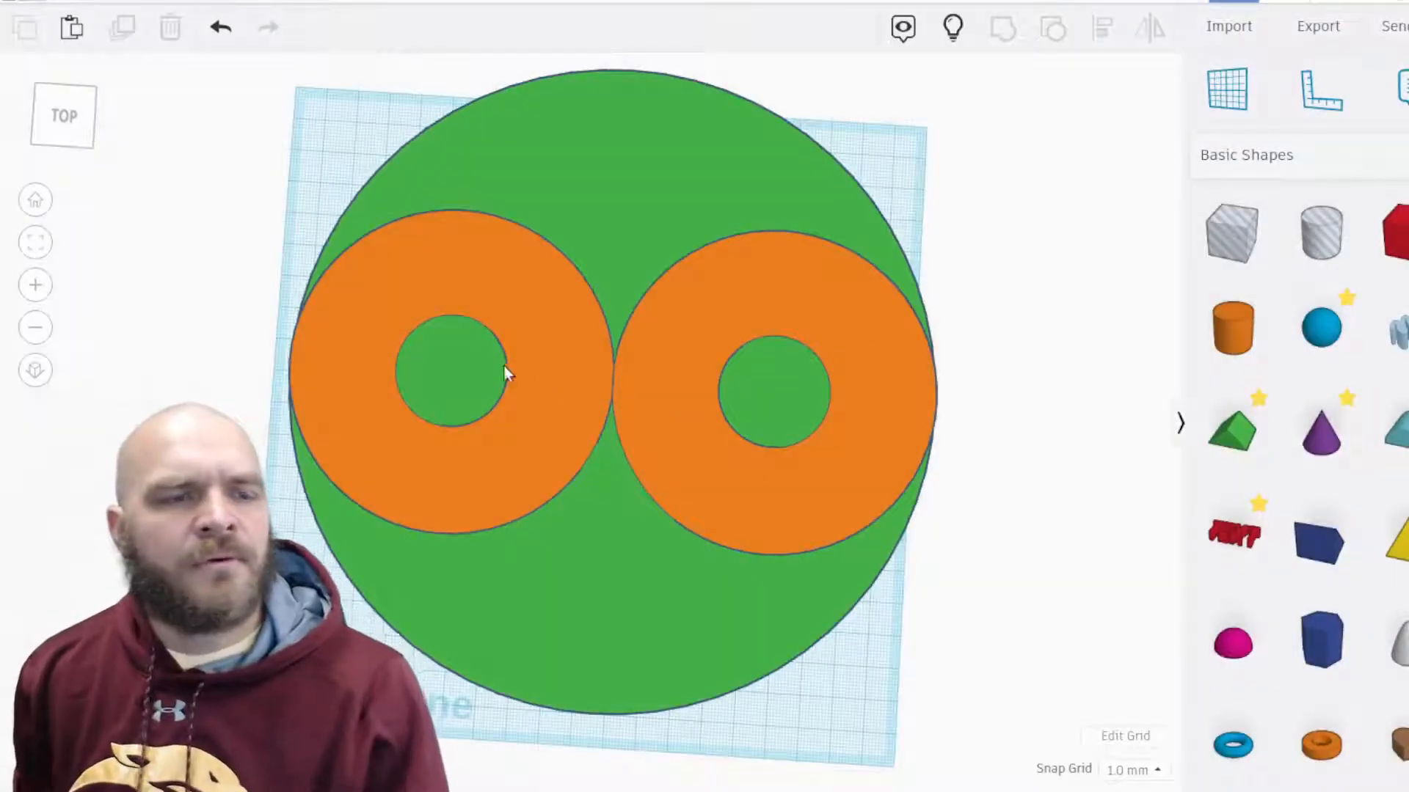
pyautogui.moveTo(763, 373)
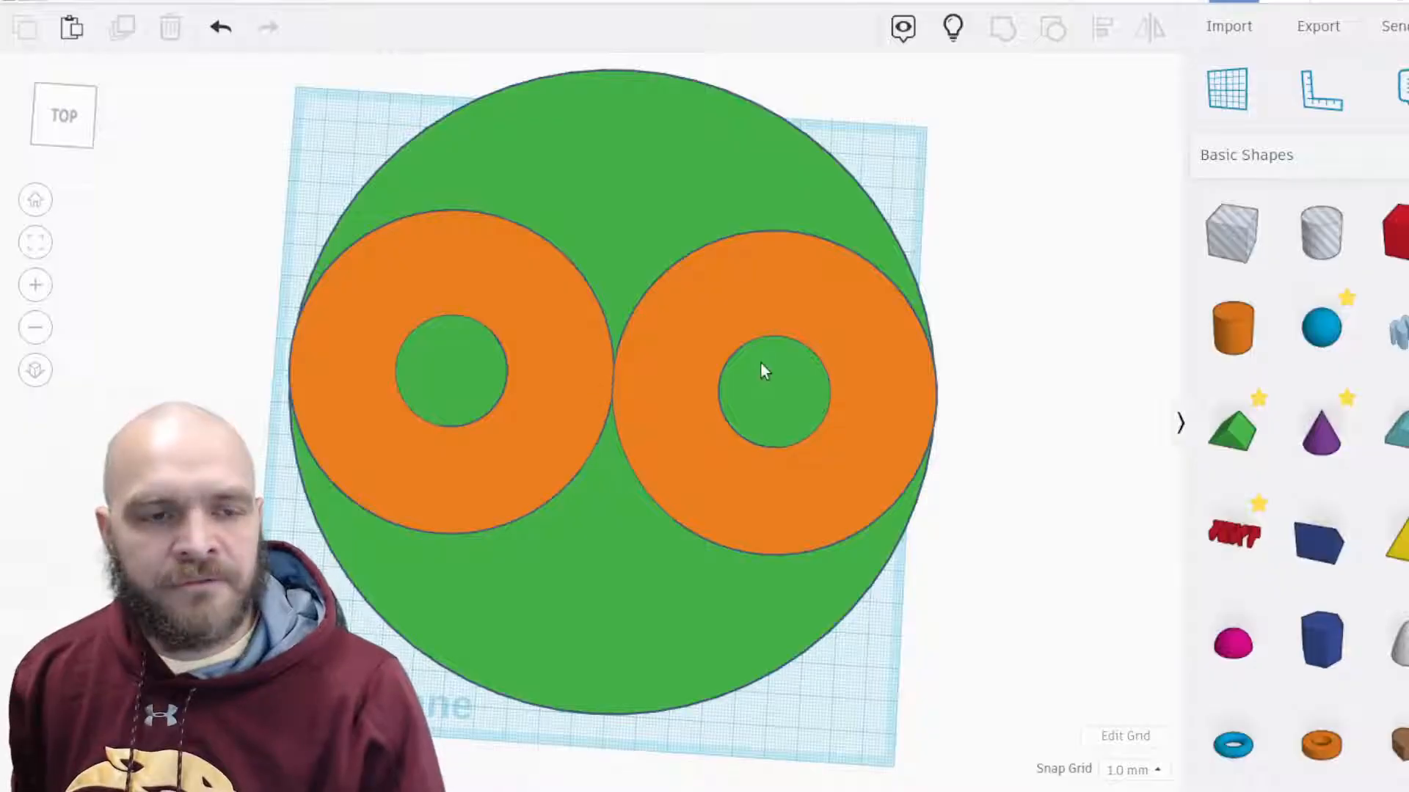
pyautogui.moveTo(749, 179)
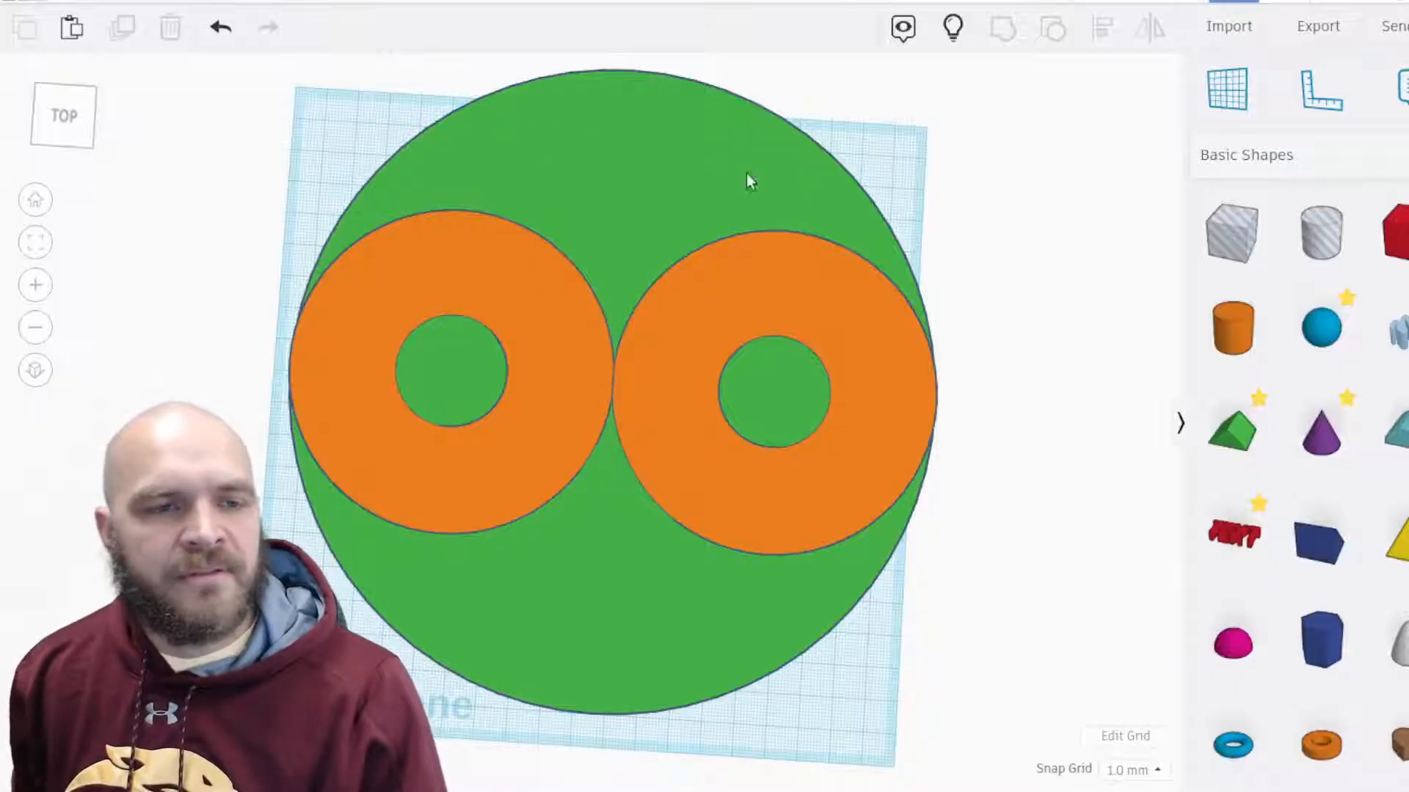
pyautogui.moveTo(763, 224)
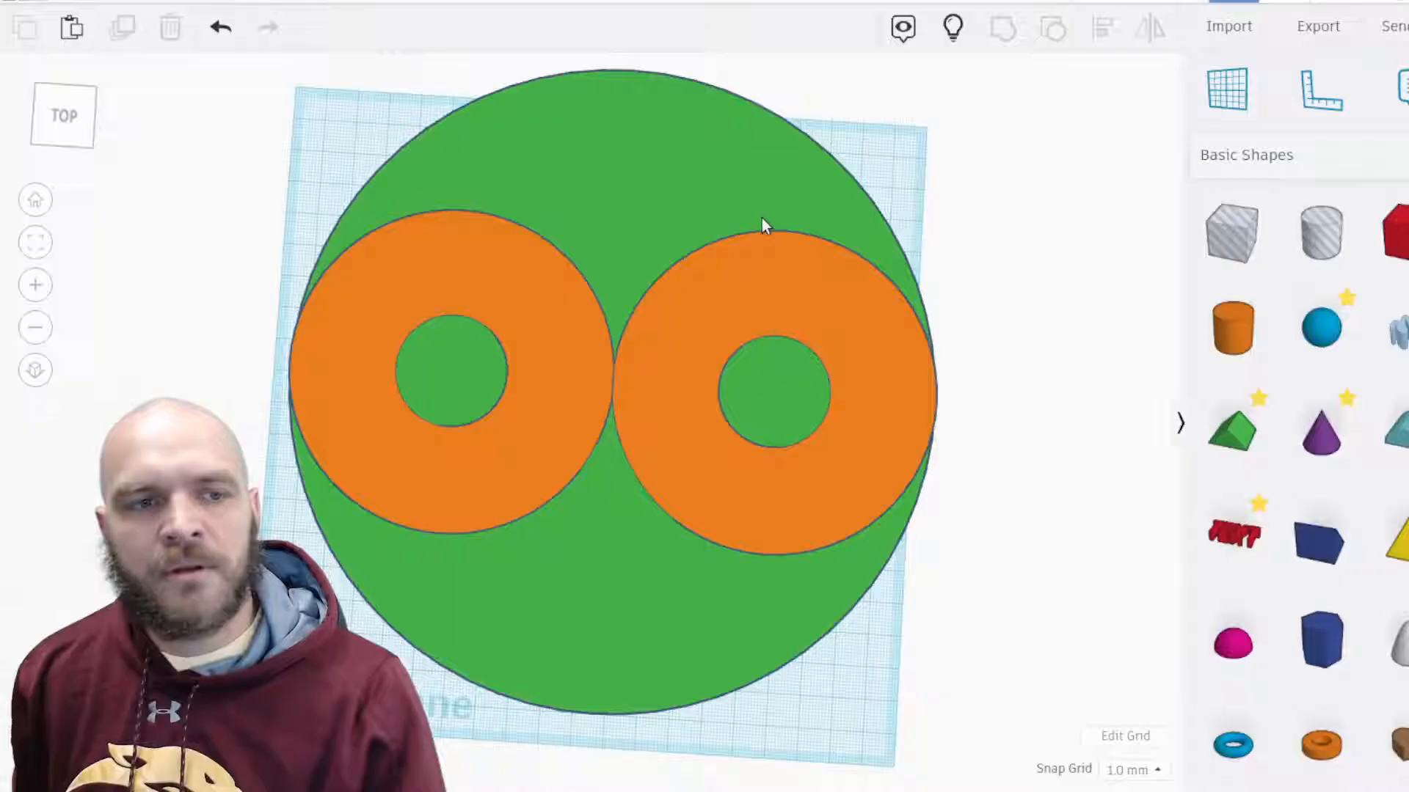
pyautogui.moveTo(590, 614)
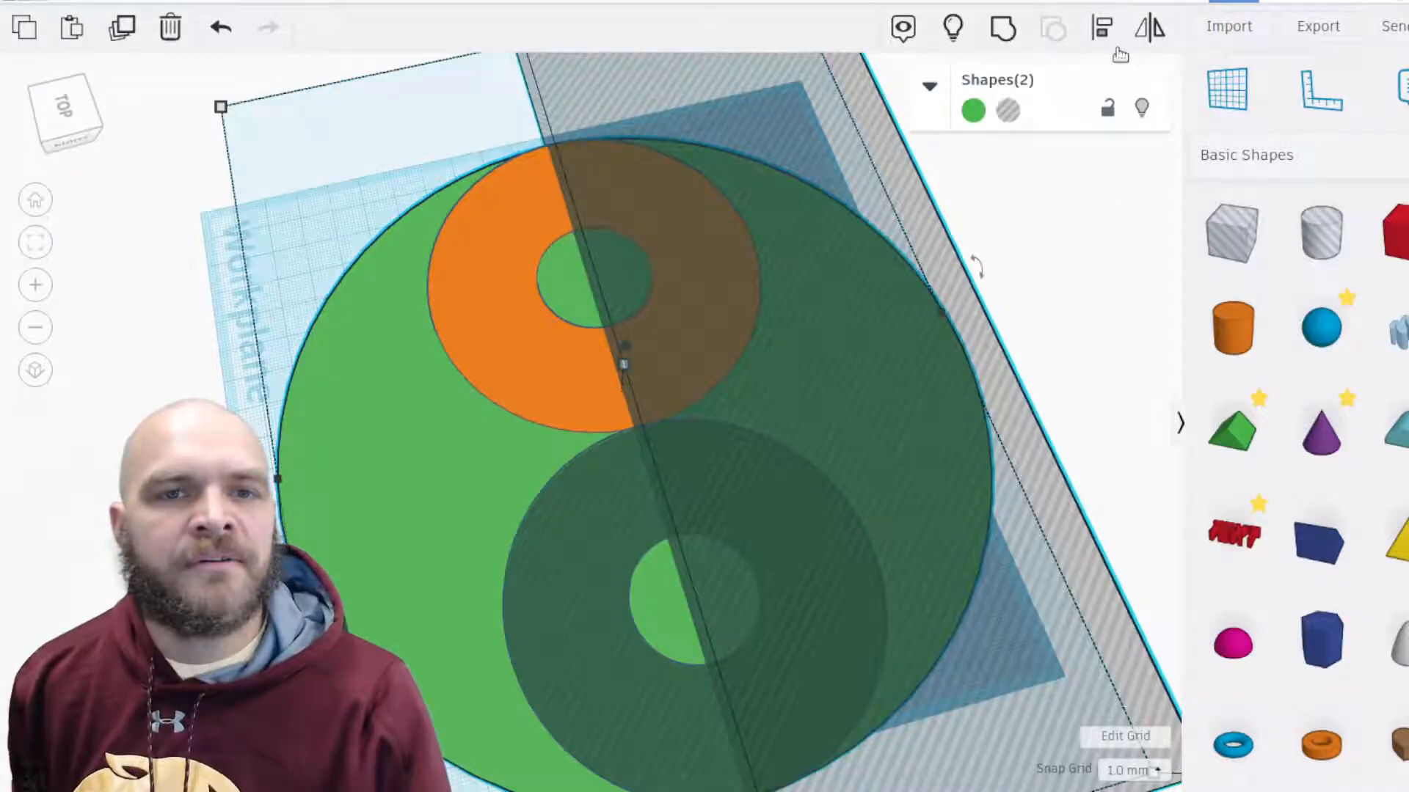
pyautogui.moveTo(1002, 26)
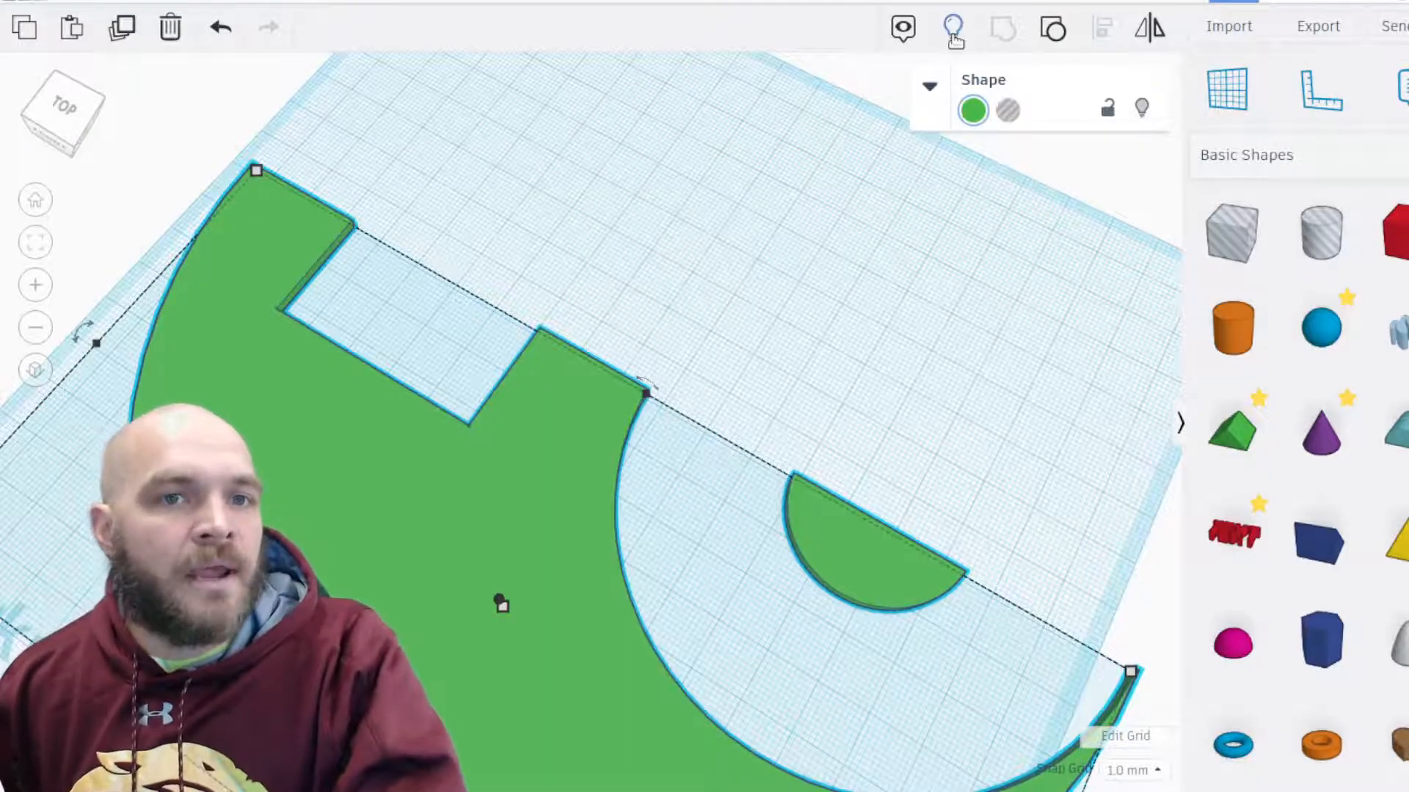
pyautogui.moveTo(954, 28)
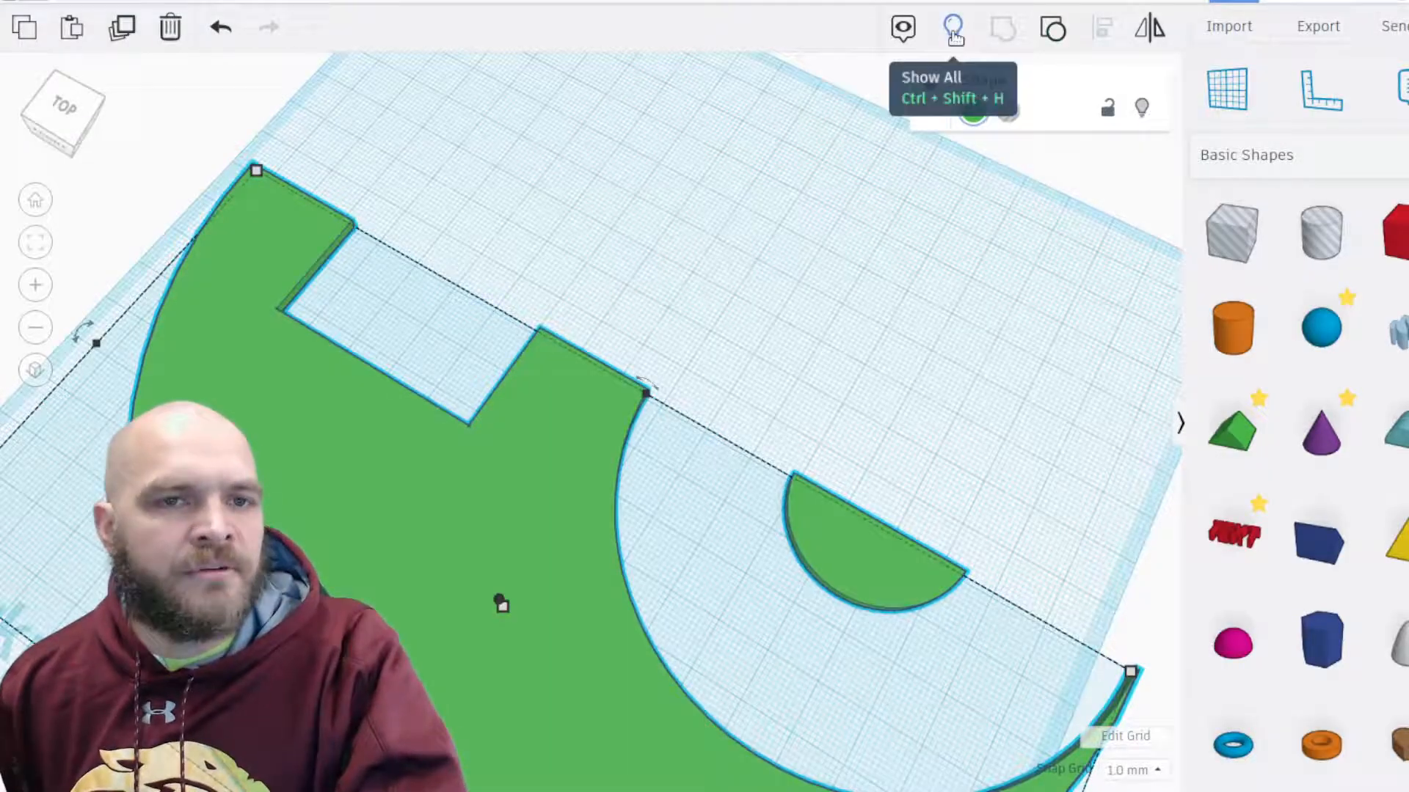
# Show all hidden shapes so the orange ring reappears, then clear the selection.
pyautogui.click(954, 27)
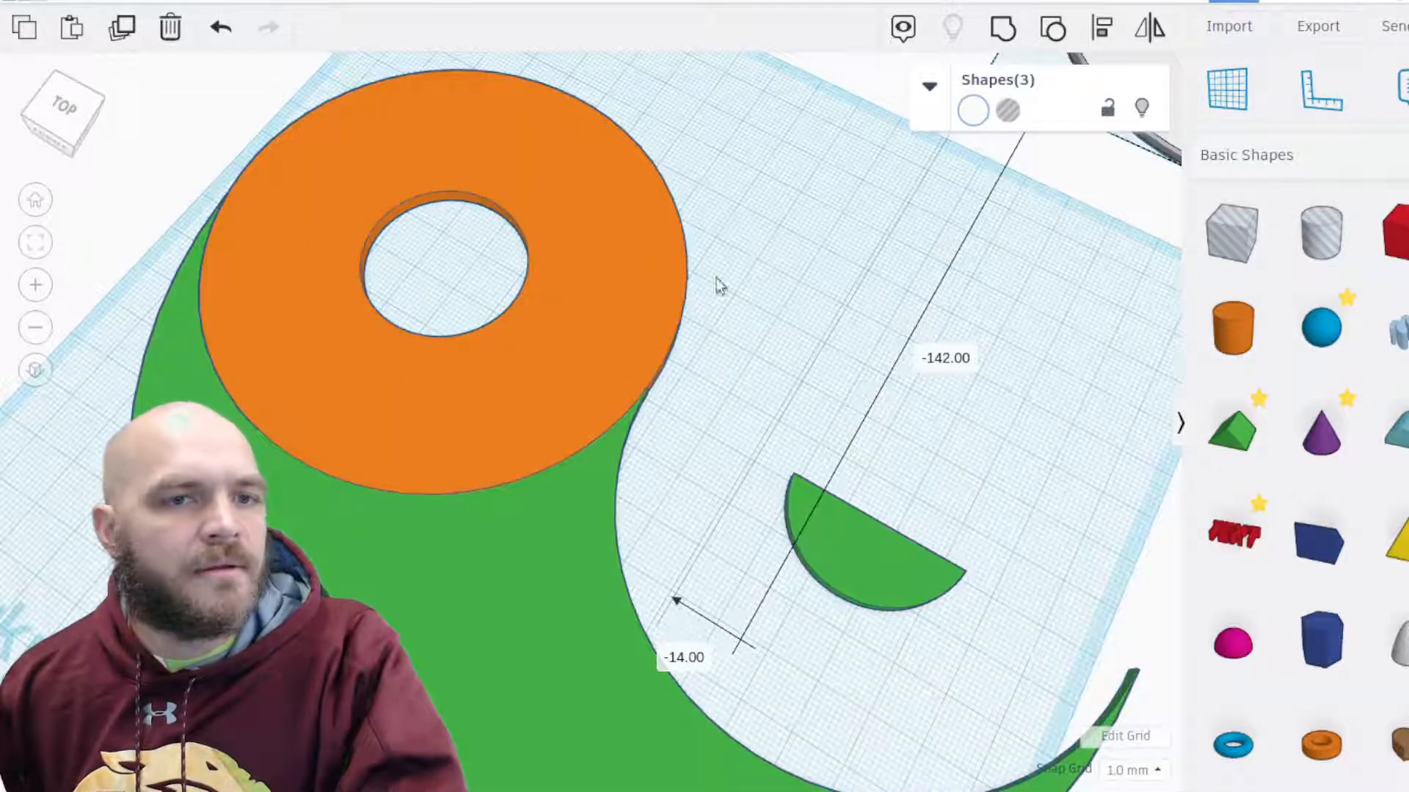
pyautogui.click(758, 423)
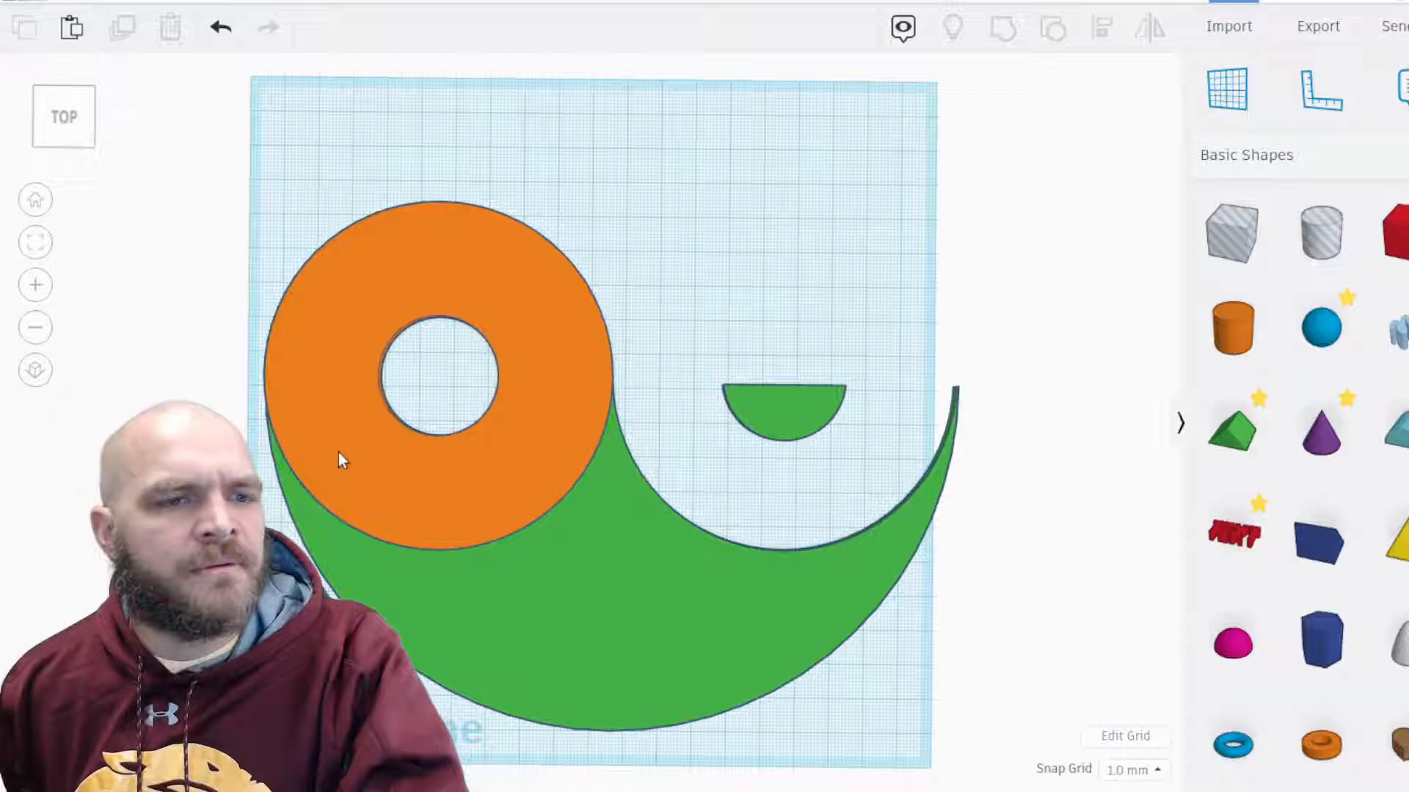
pyautogui.moveTo(966, 405)
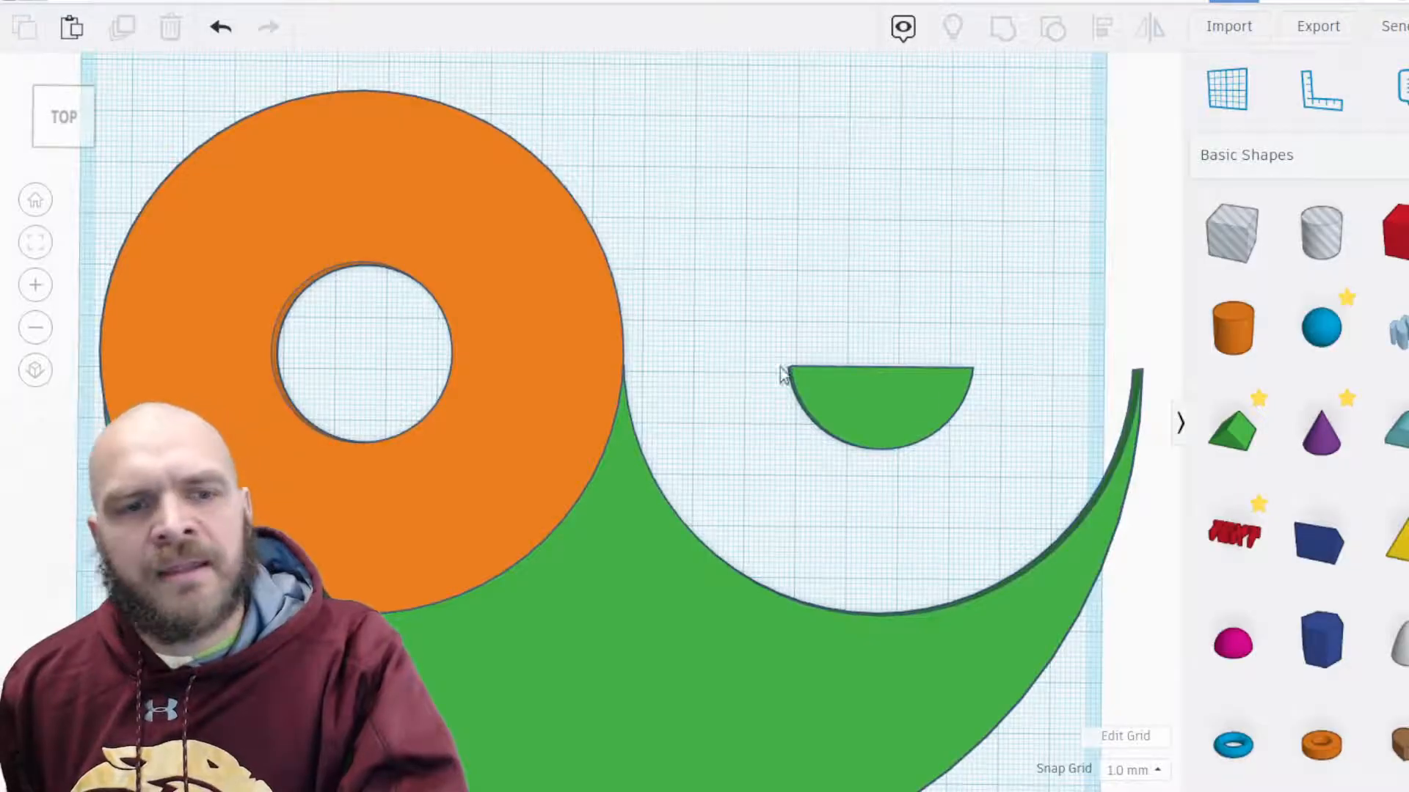
pyautogui.moveTo(817, 311)
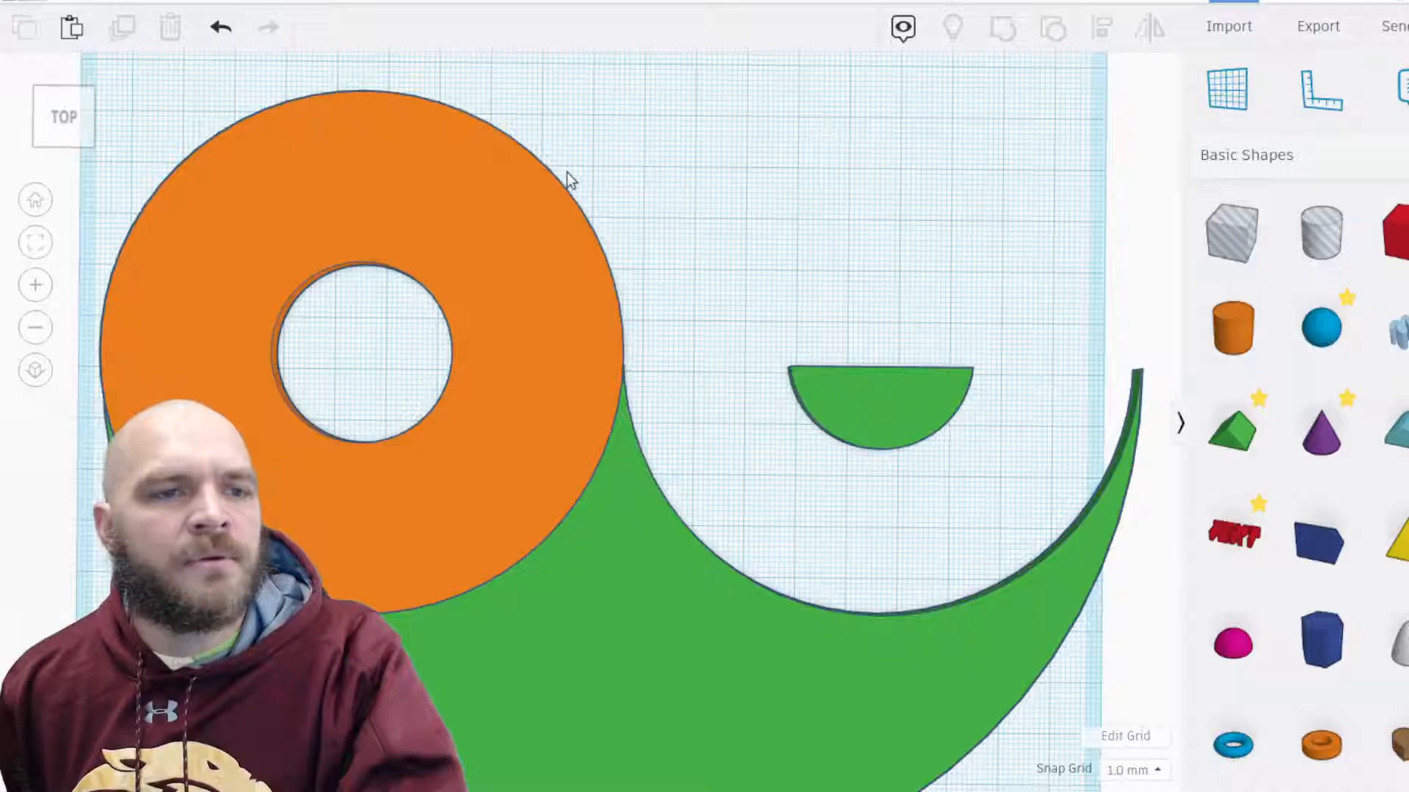
# Select the right ring and hole shapes and place a red box over the ring's centre.
pyautogui.click(220, 26)
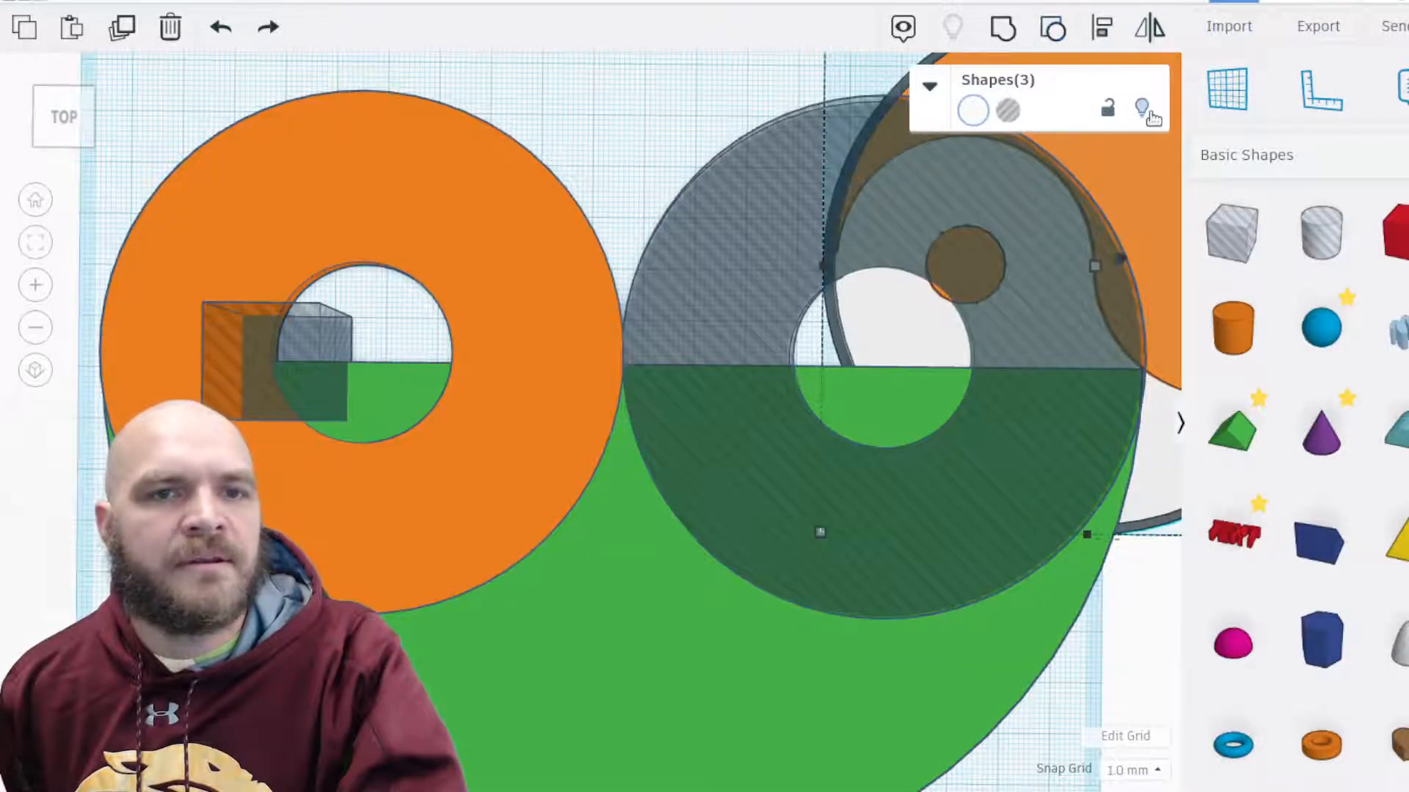
pyautogui.click(278, 360)
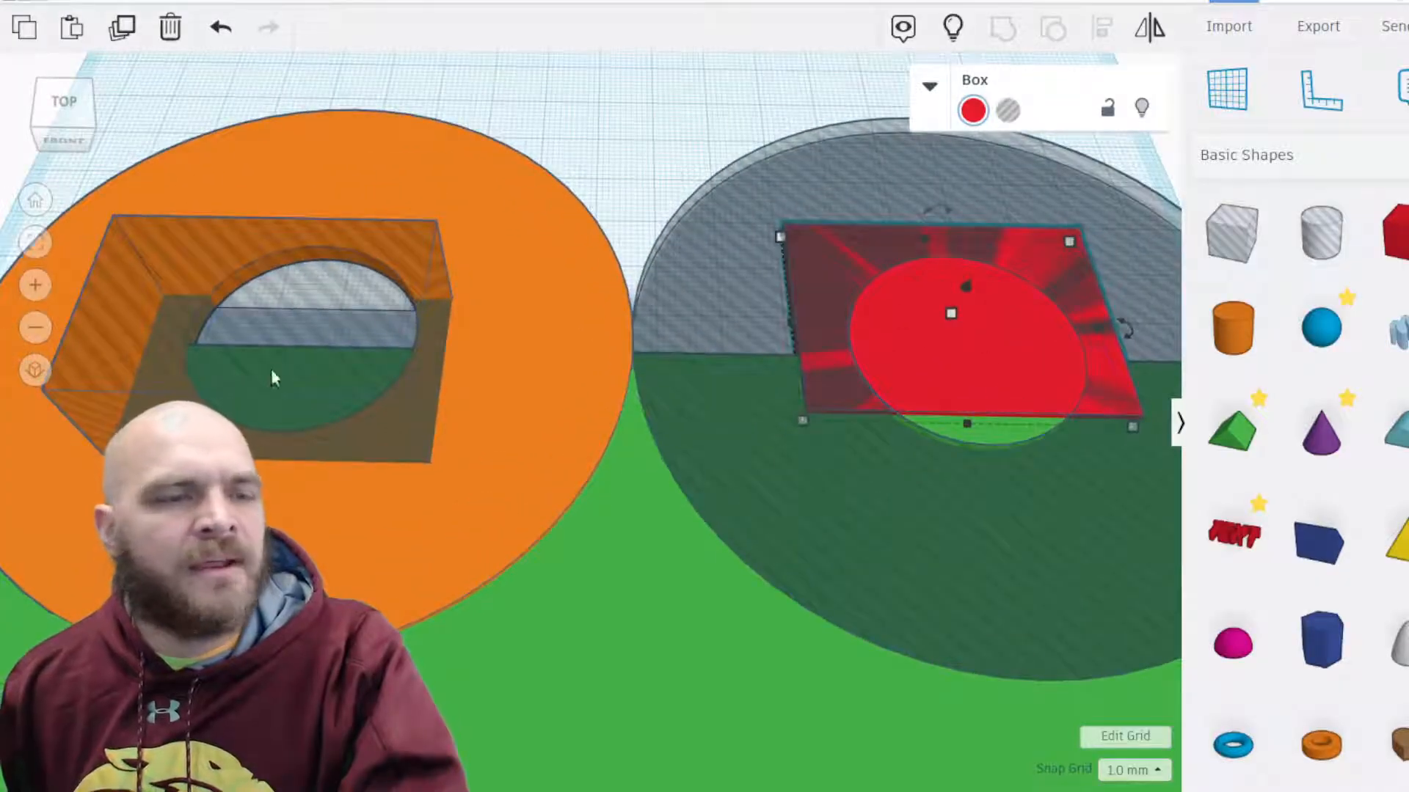
pyautogui.click(305, 327)
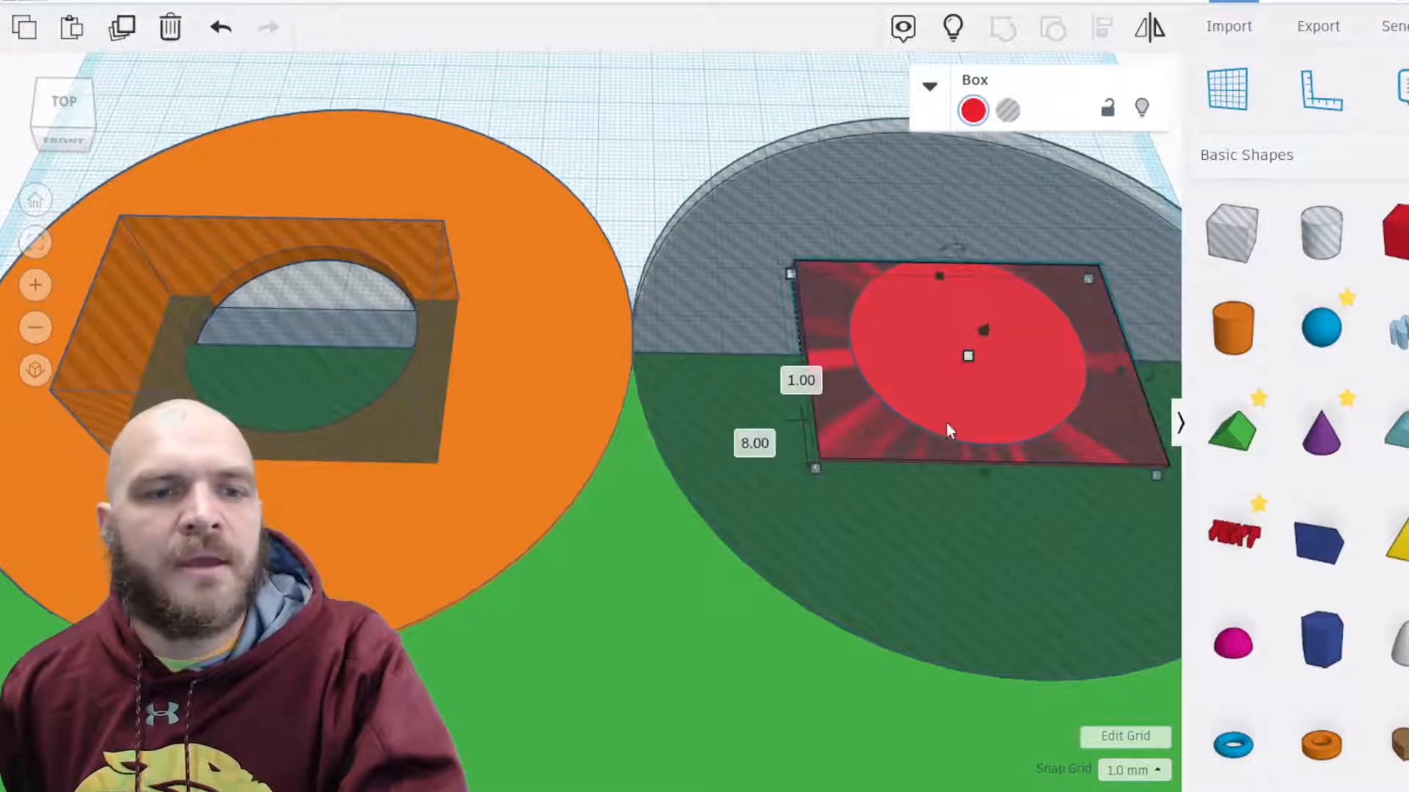
# Set the green shape's height to 2 mm and reselect the red box.
pyautogui.scroll(-3)
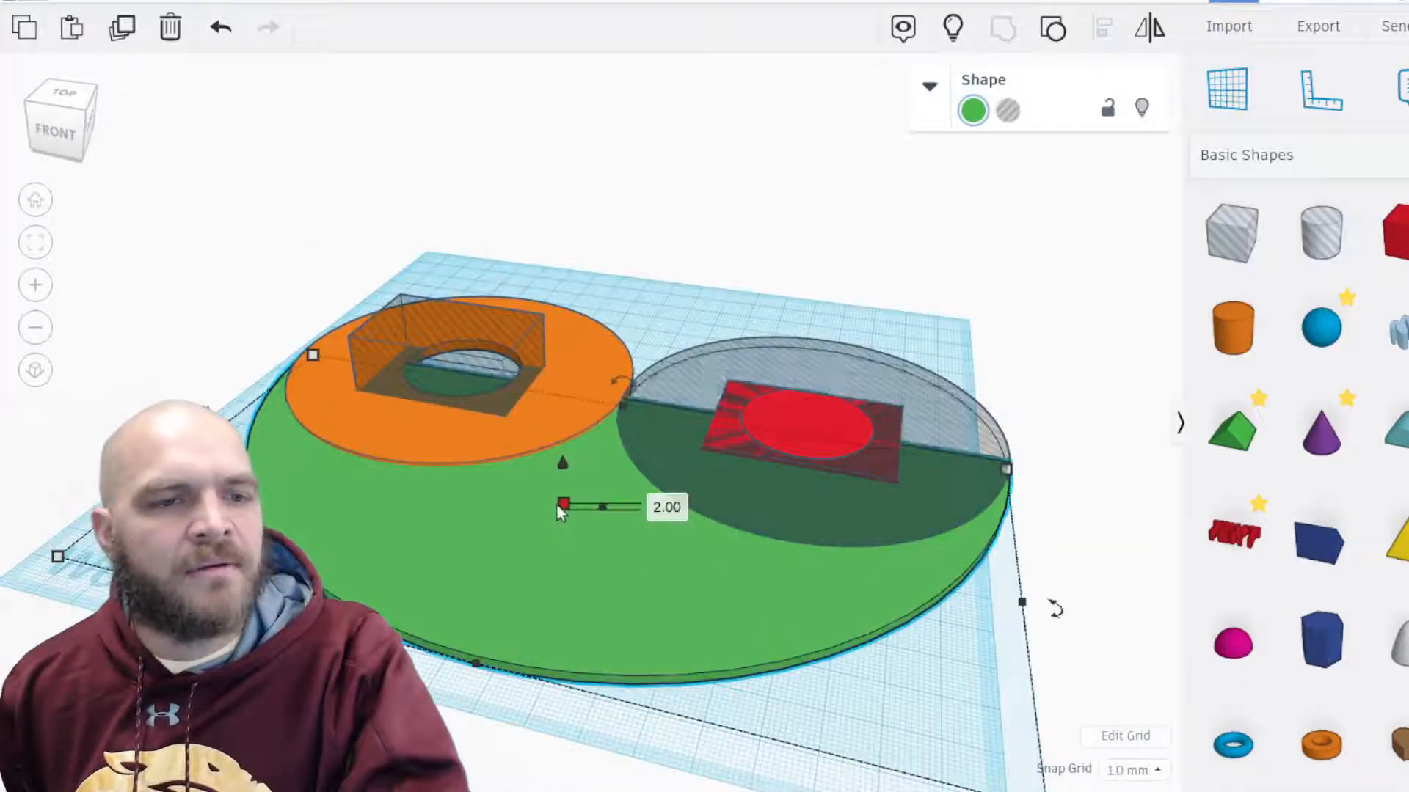
pyautogui.click(791, 427)
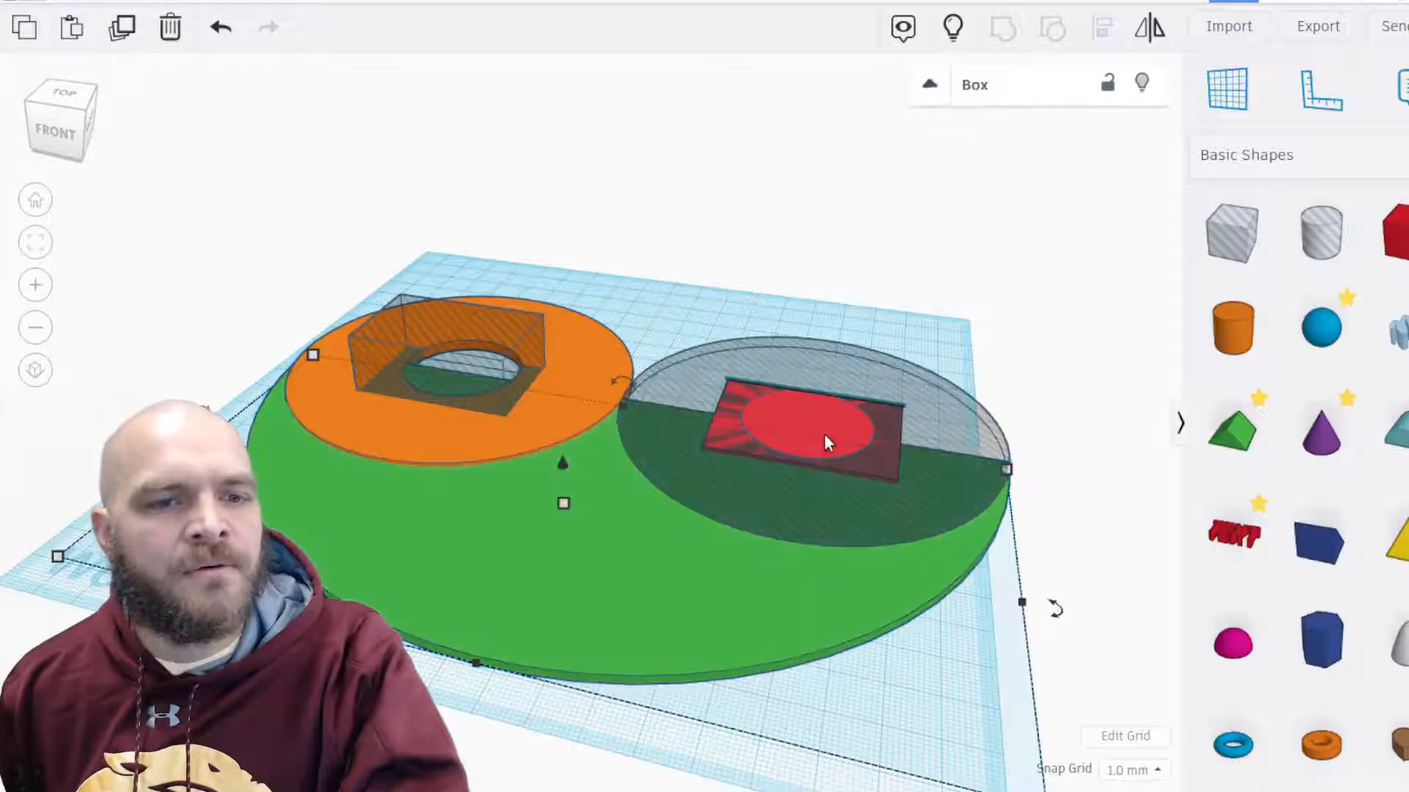
pyautogui.click(799, 432)
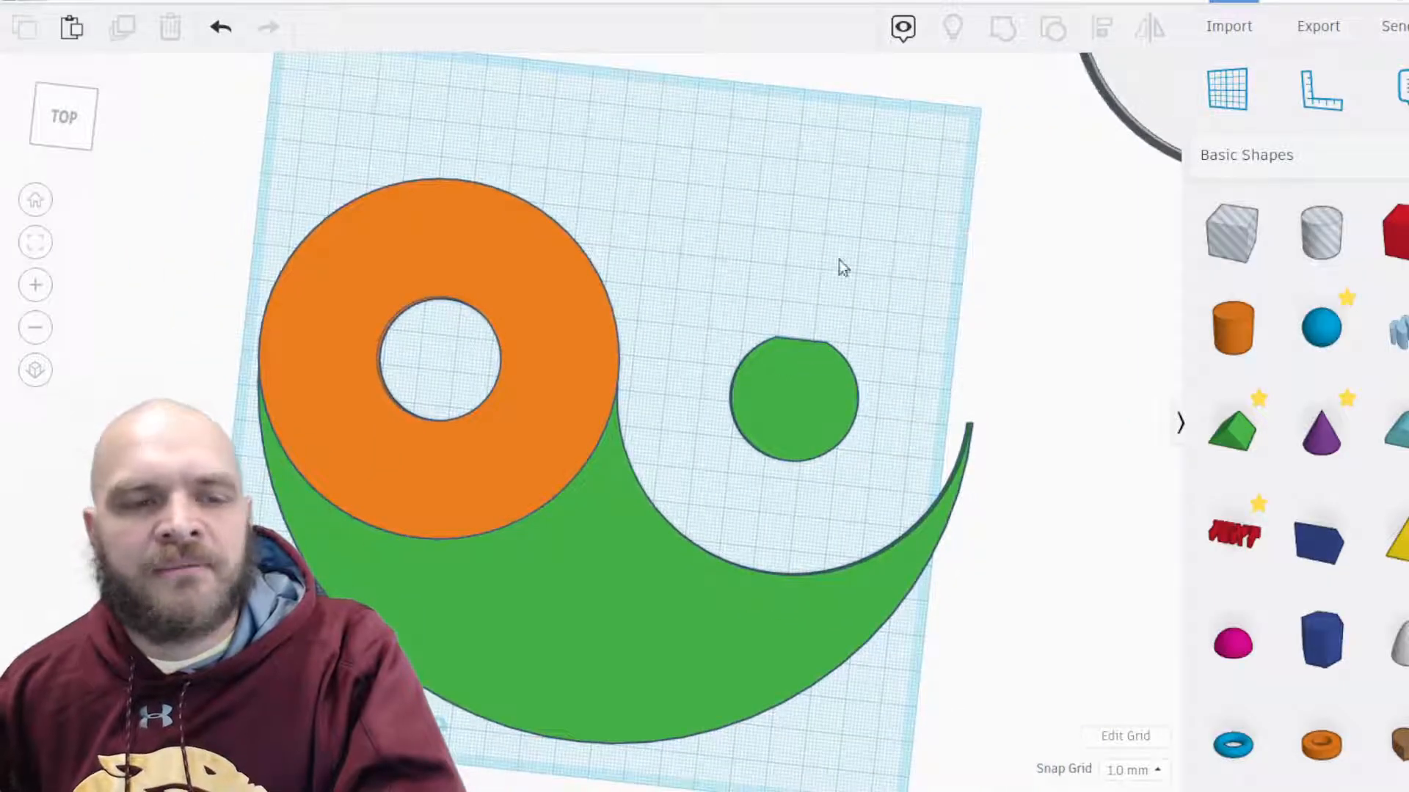
# Select the green crescent together with the small green circle.
pyautogui.click(220, 27)
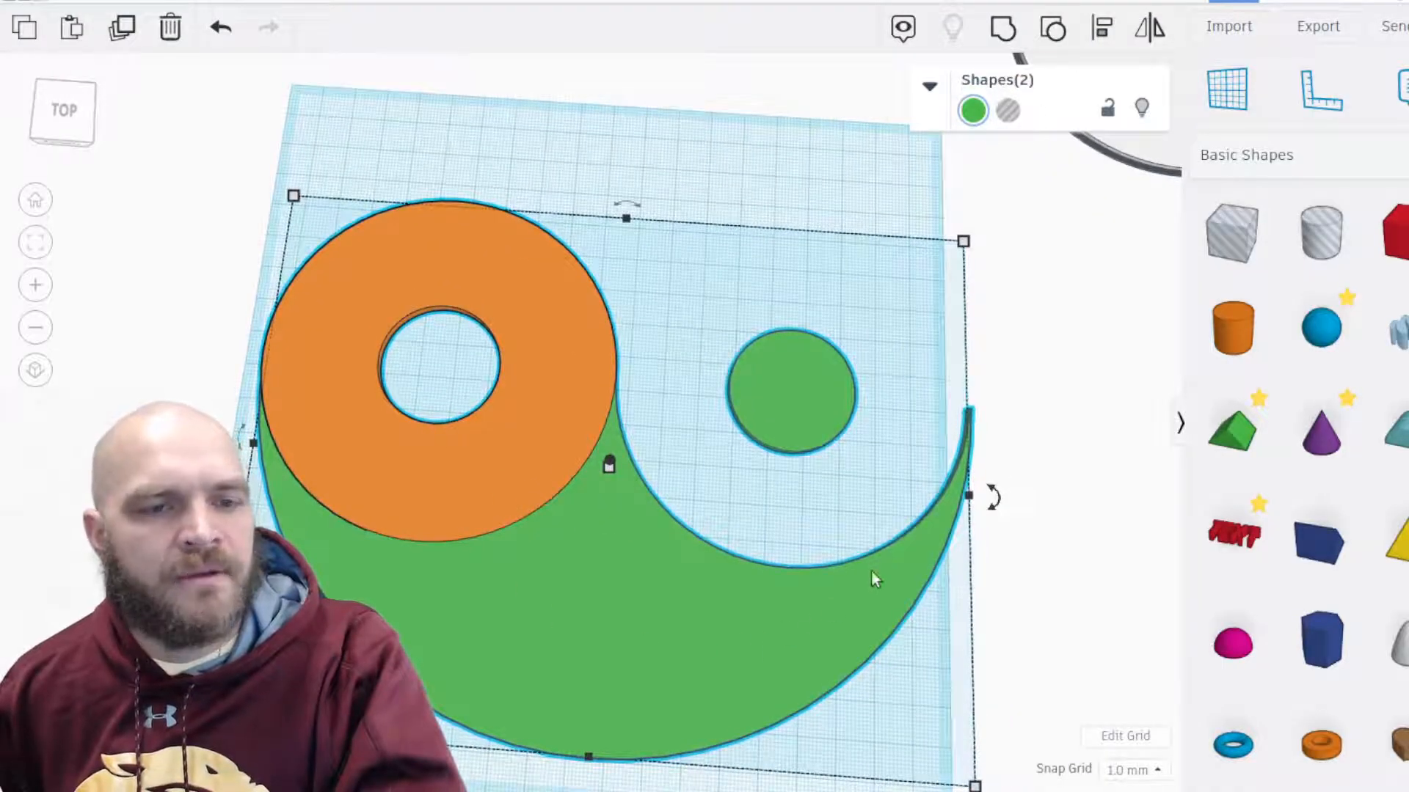
pyautogui.moveTo(1321, 326)
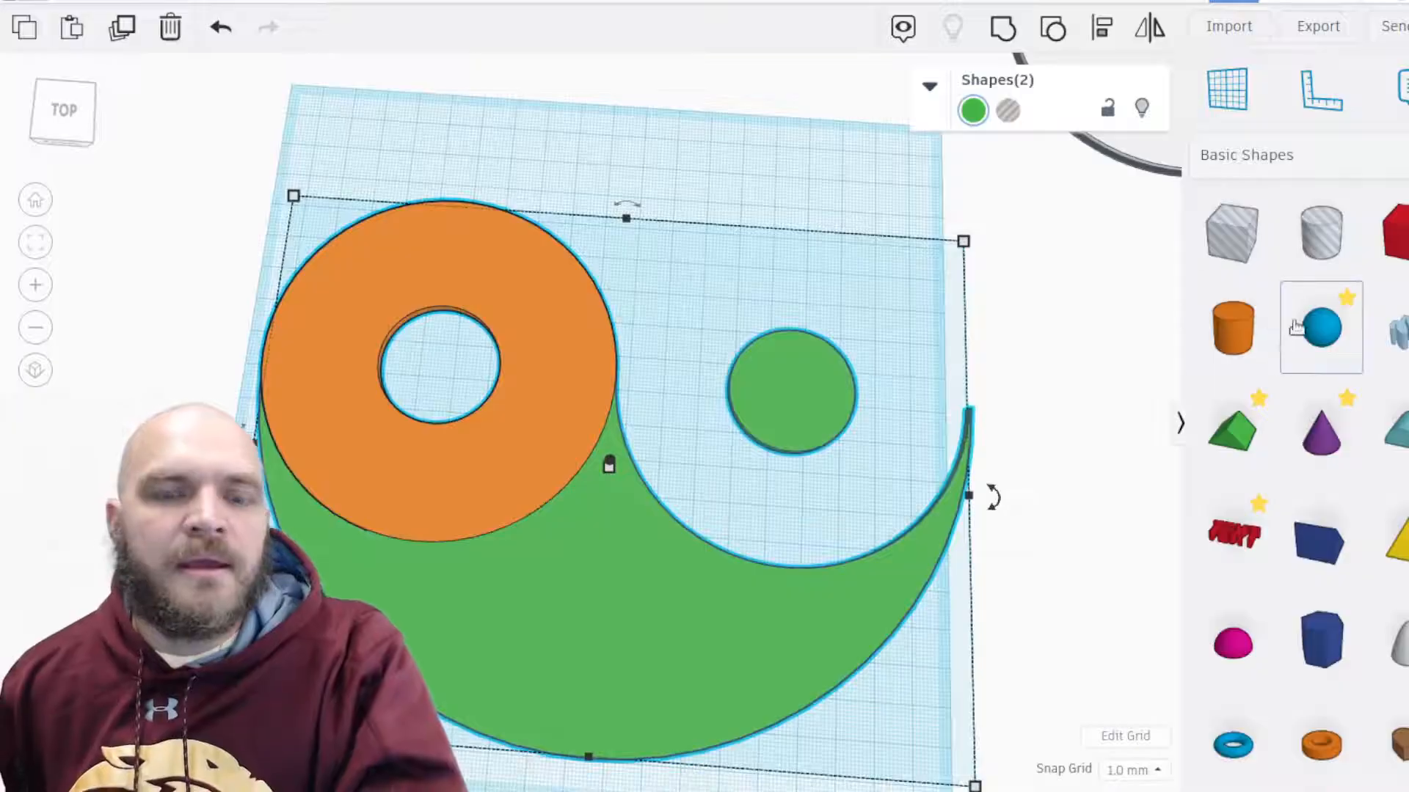
pyautogui.moveTo(1345, 274)
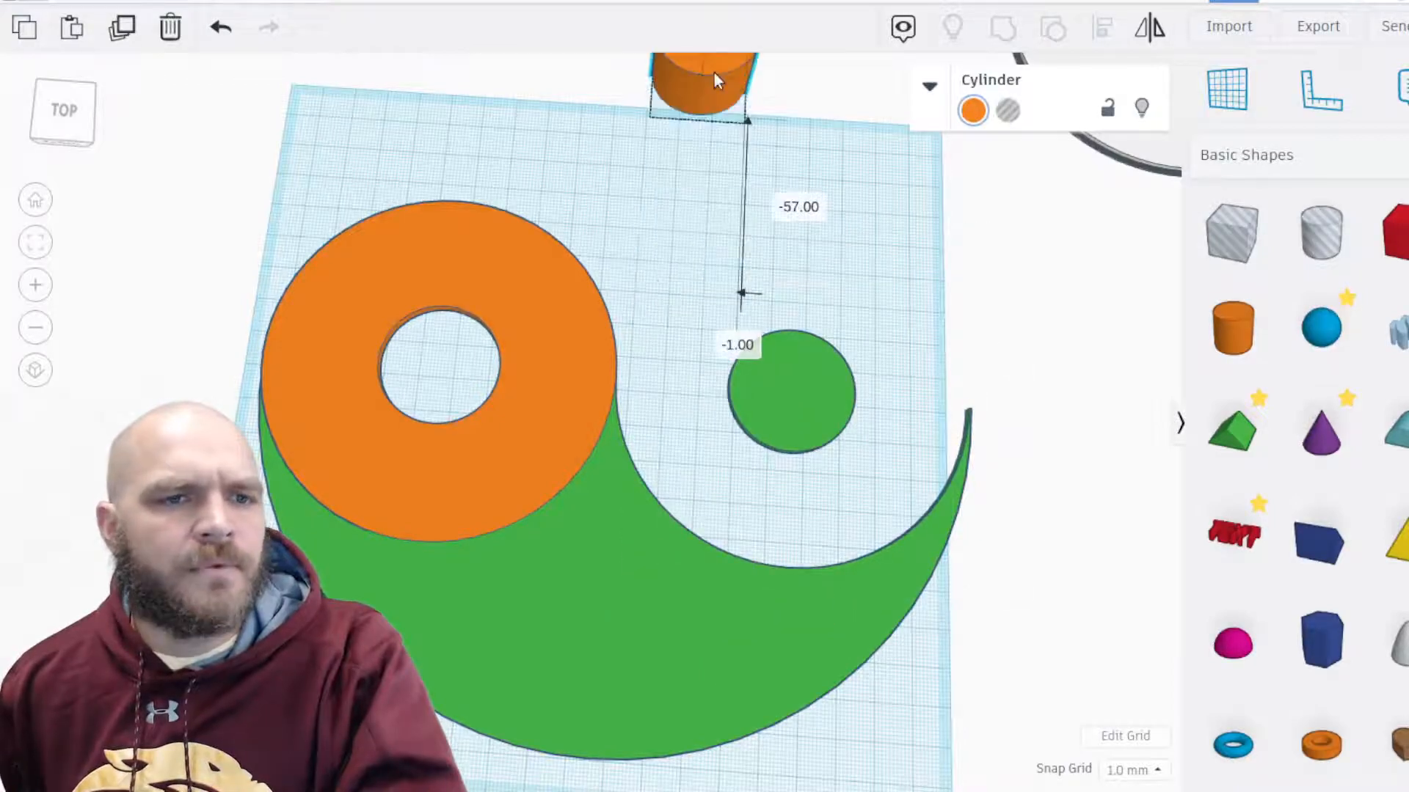
# Add a new cylinder to the workplane and set the orange ring's height to 2 mm.
pyautogui.click(368, 266)
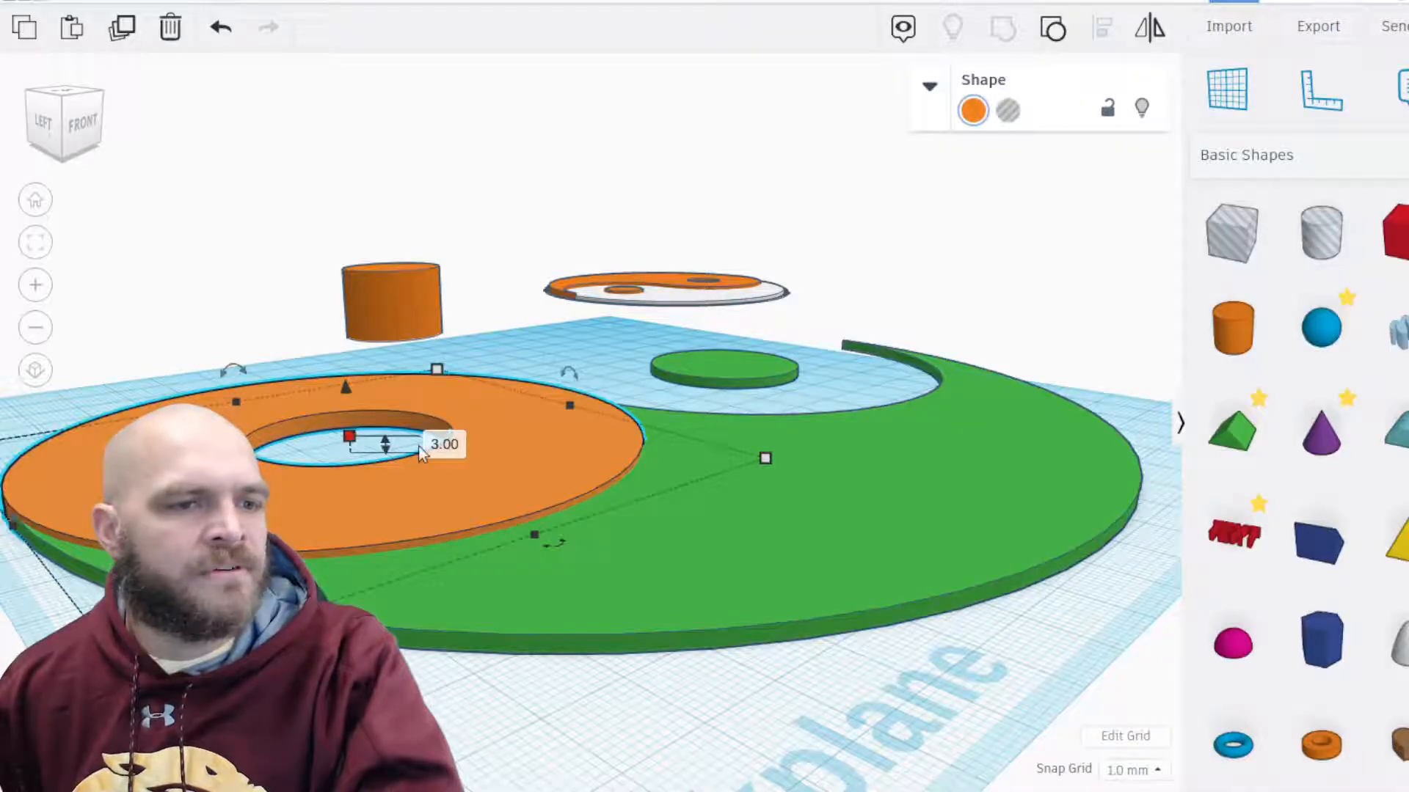
pyautogui.write('2')
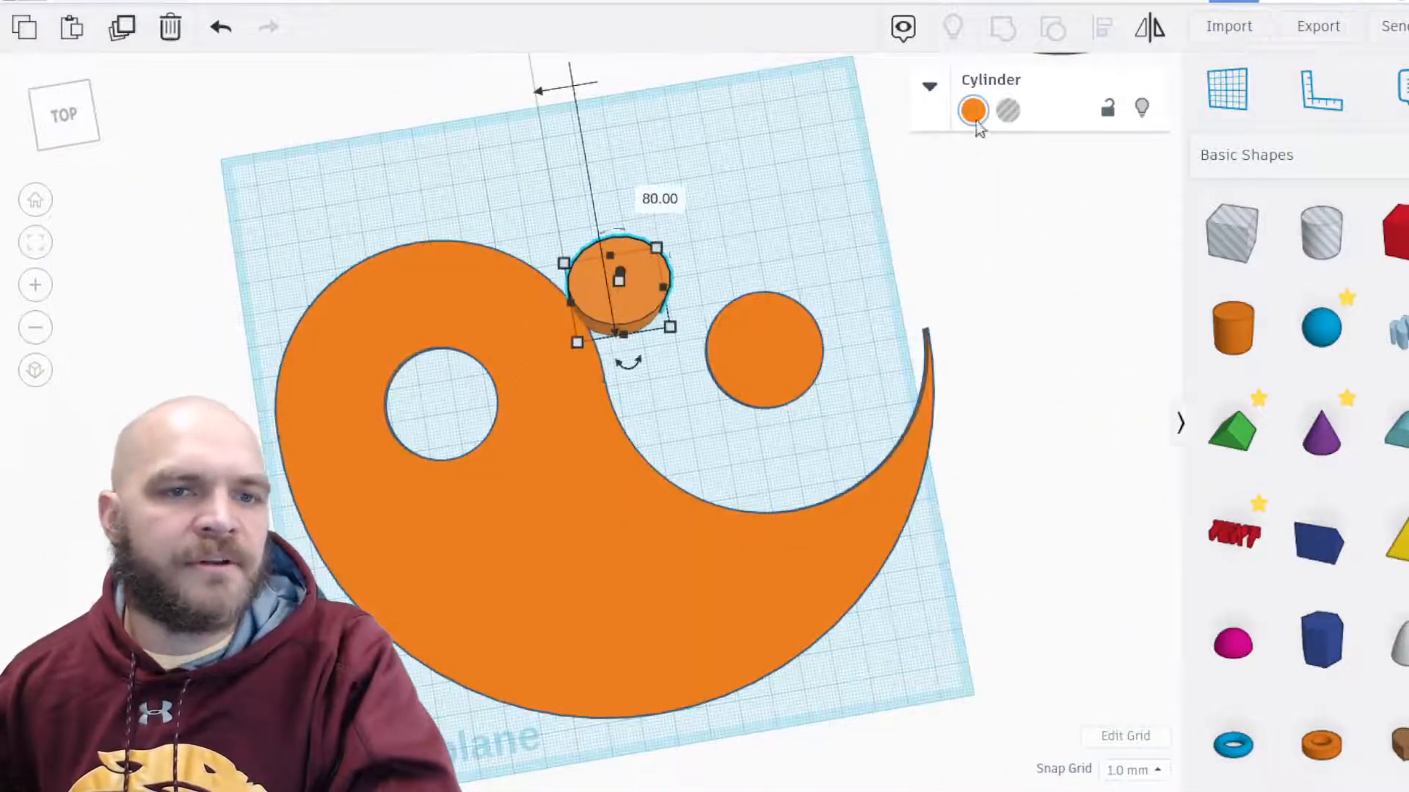
# Colour and resize the small dot white, then place a large white disc under the swirl.
pyautogui.click(1006, 110)
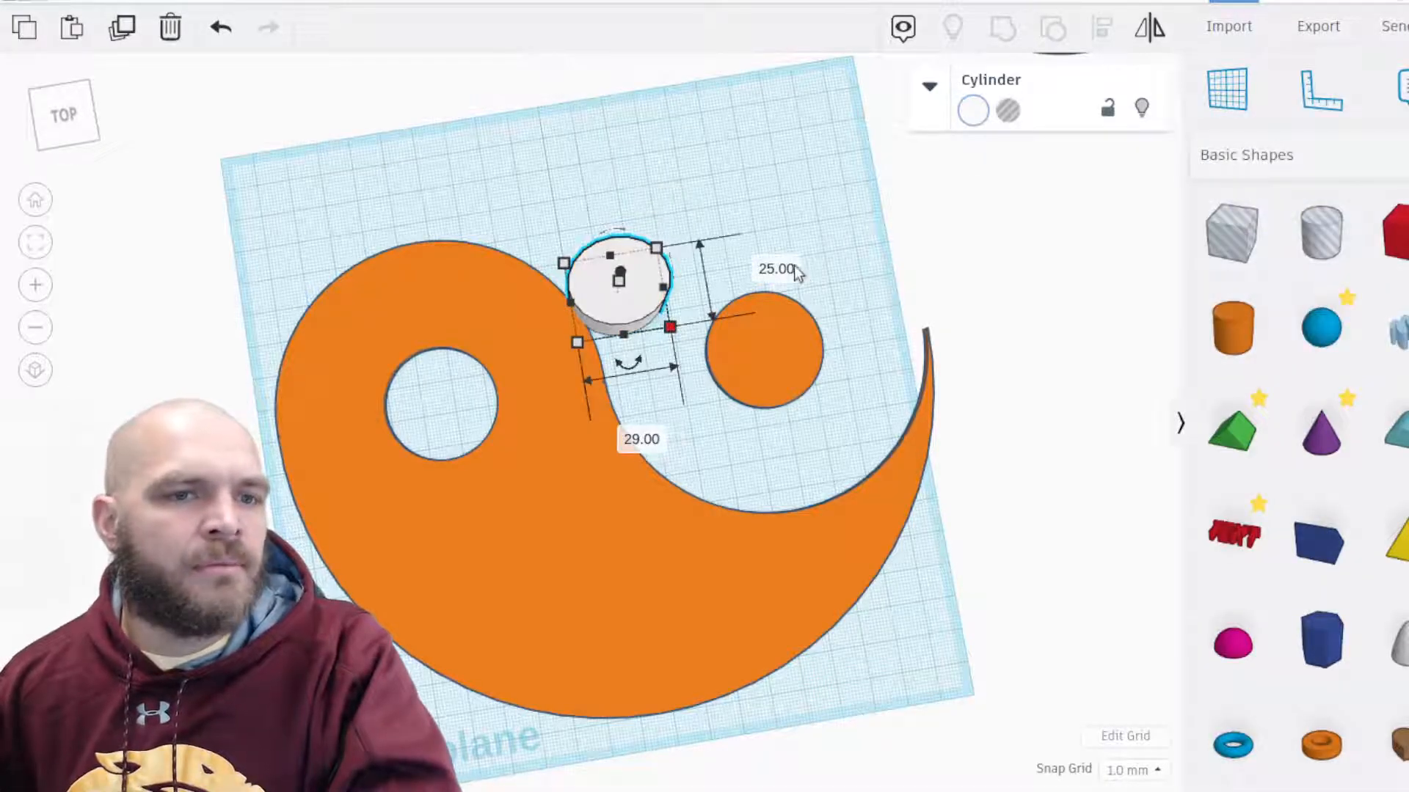
pyautogui.click(774, 268)
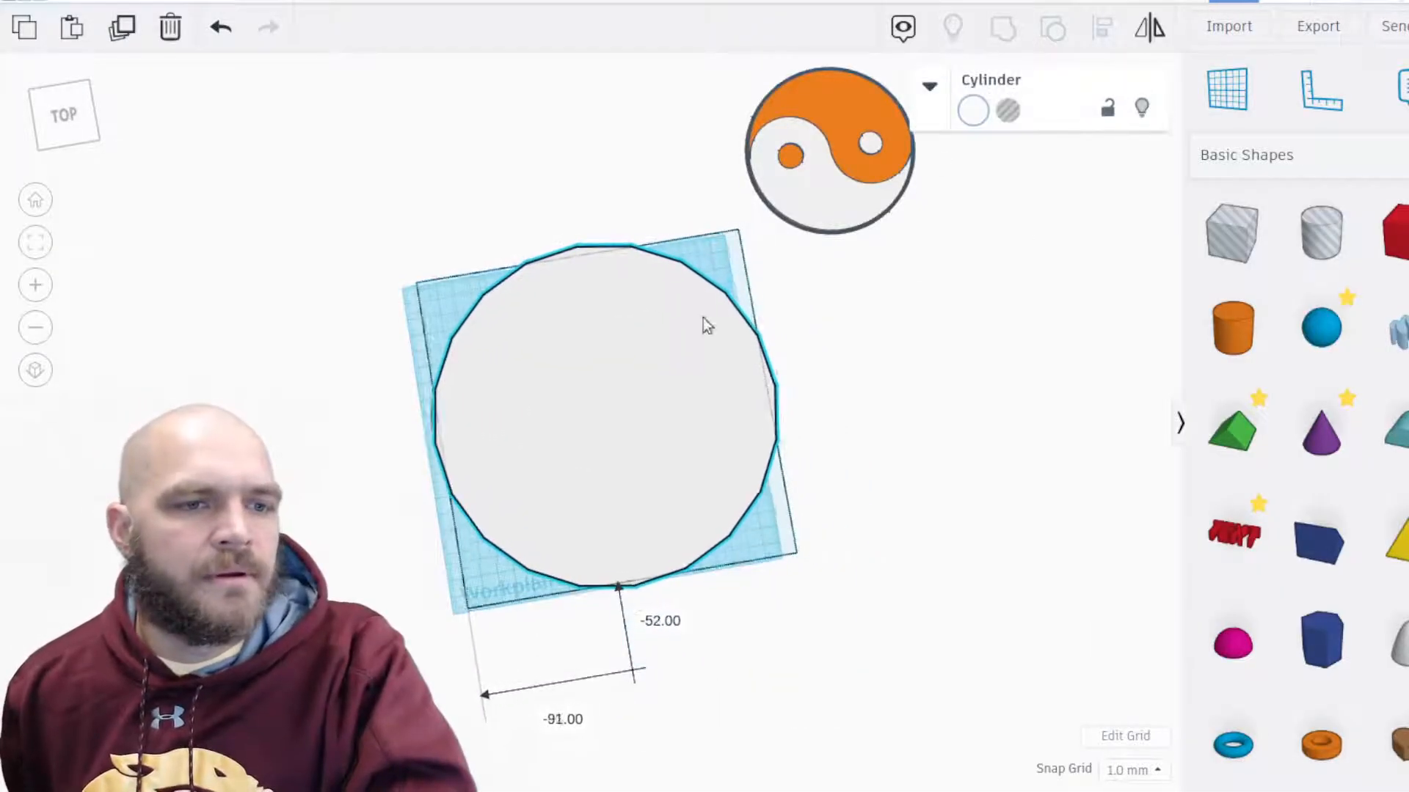
pyautogui.click(930, 85)
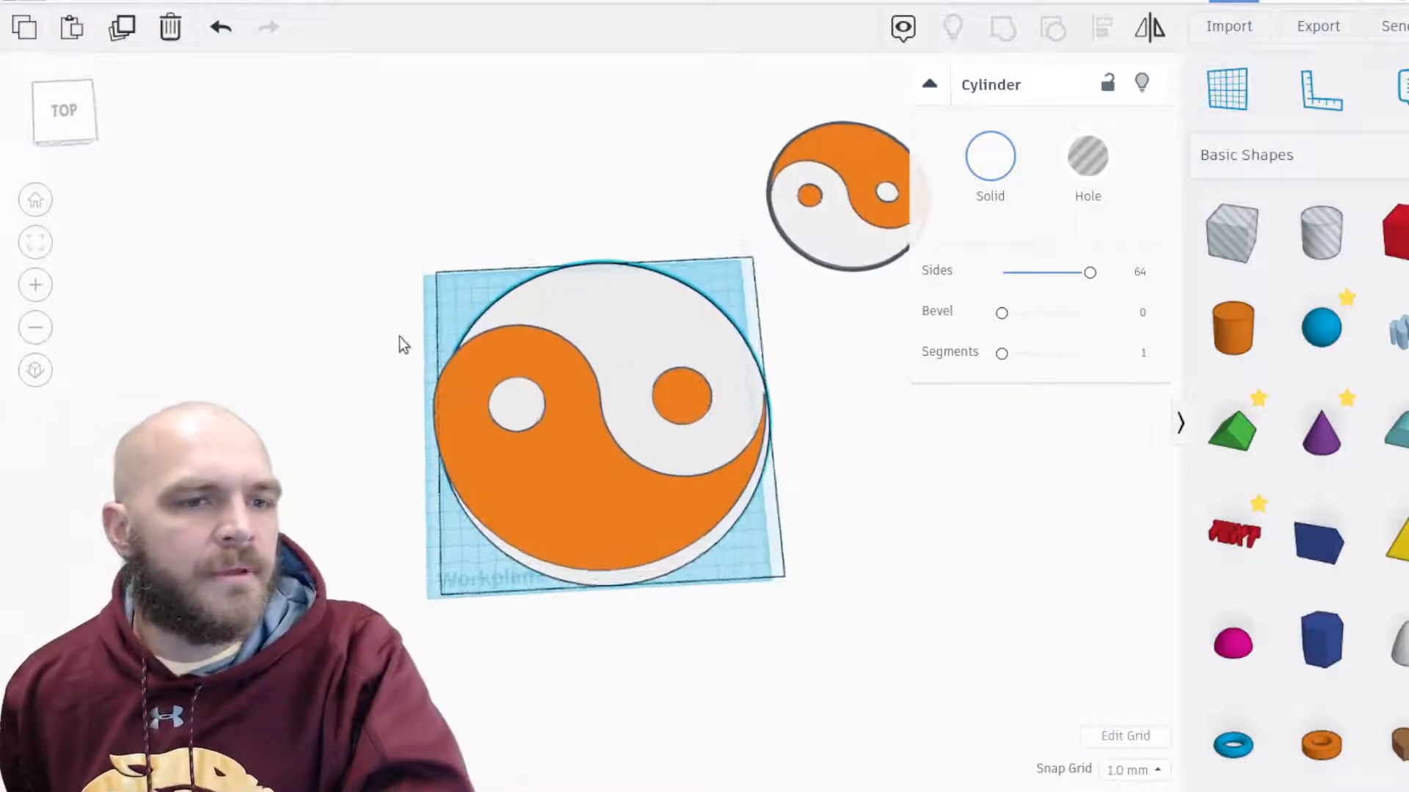
# Centre the orange swirl on the white disc using the Align centre handles.
pyautogui.click(593, 405)
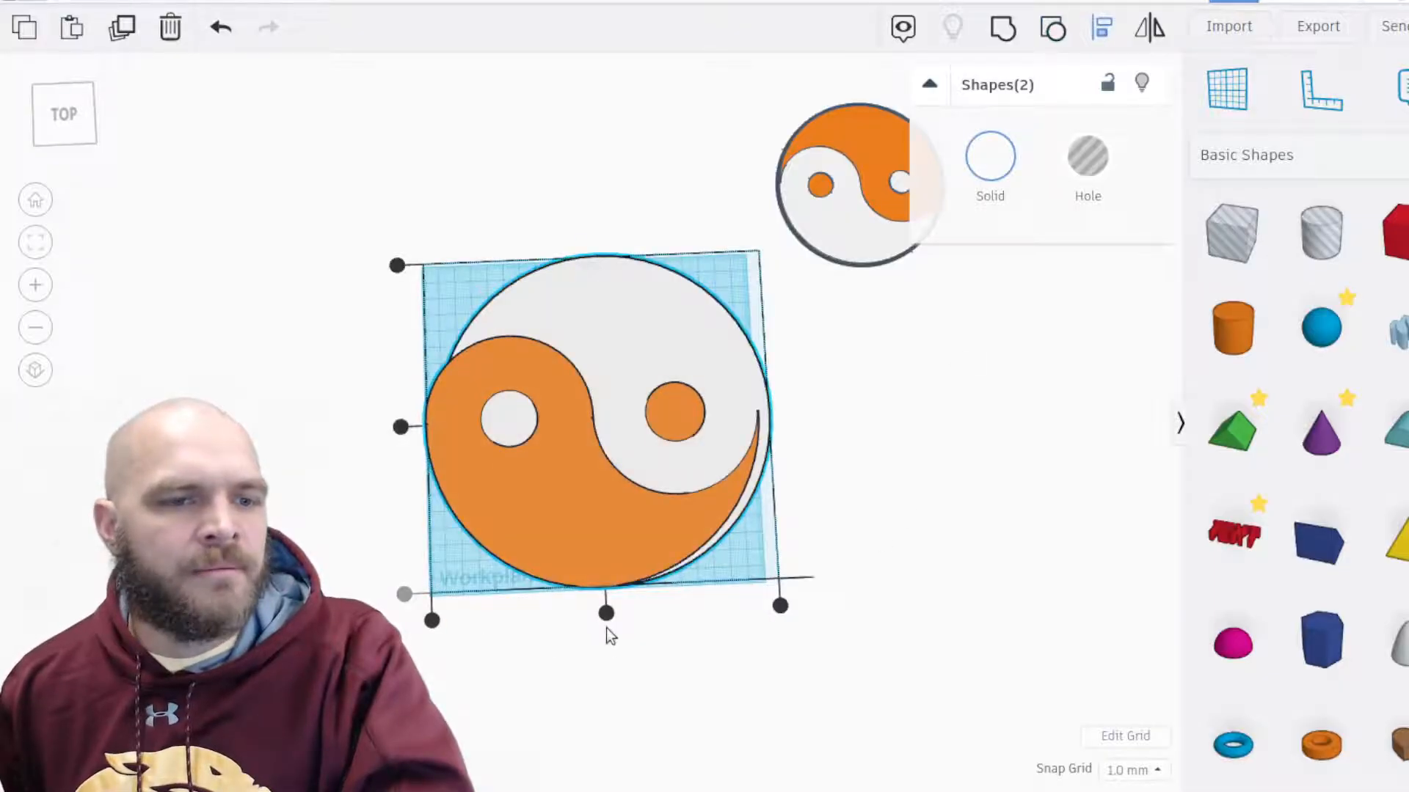
pyautogui.click(321, 474)
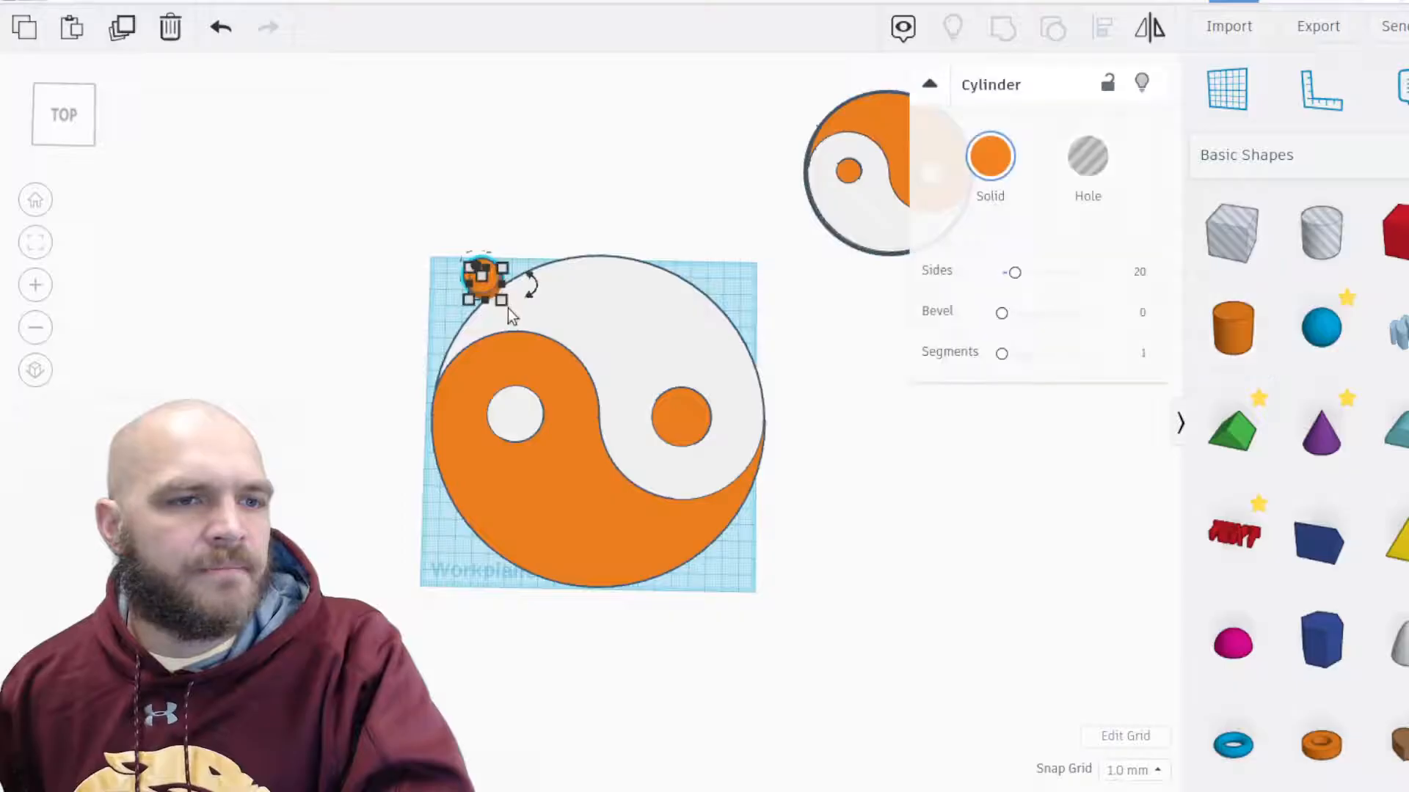
# Add a wide, low 64-sided cylinder under the yin-yang and colour it black.
pyautogui.click(481, 284)
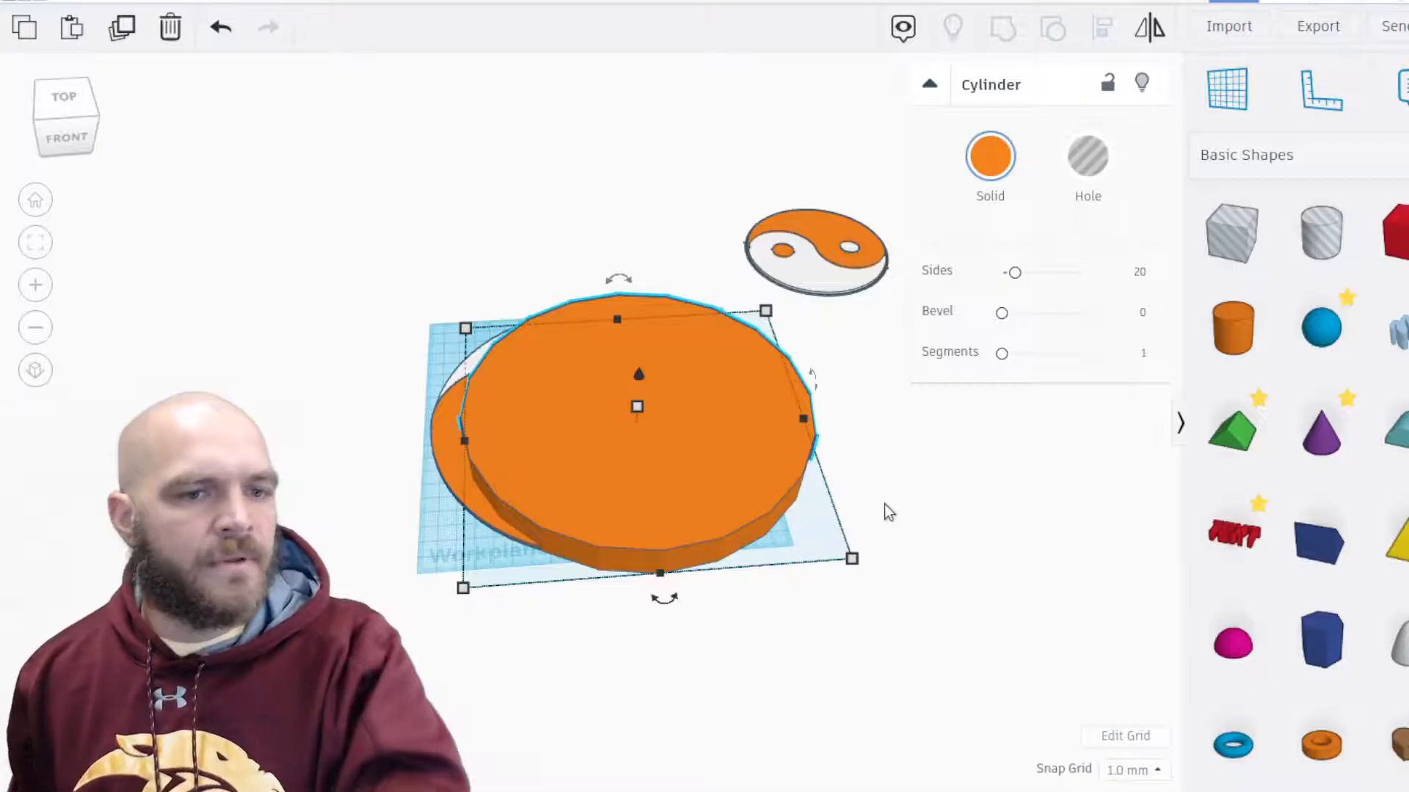
pyautogui.click(637, 407)
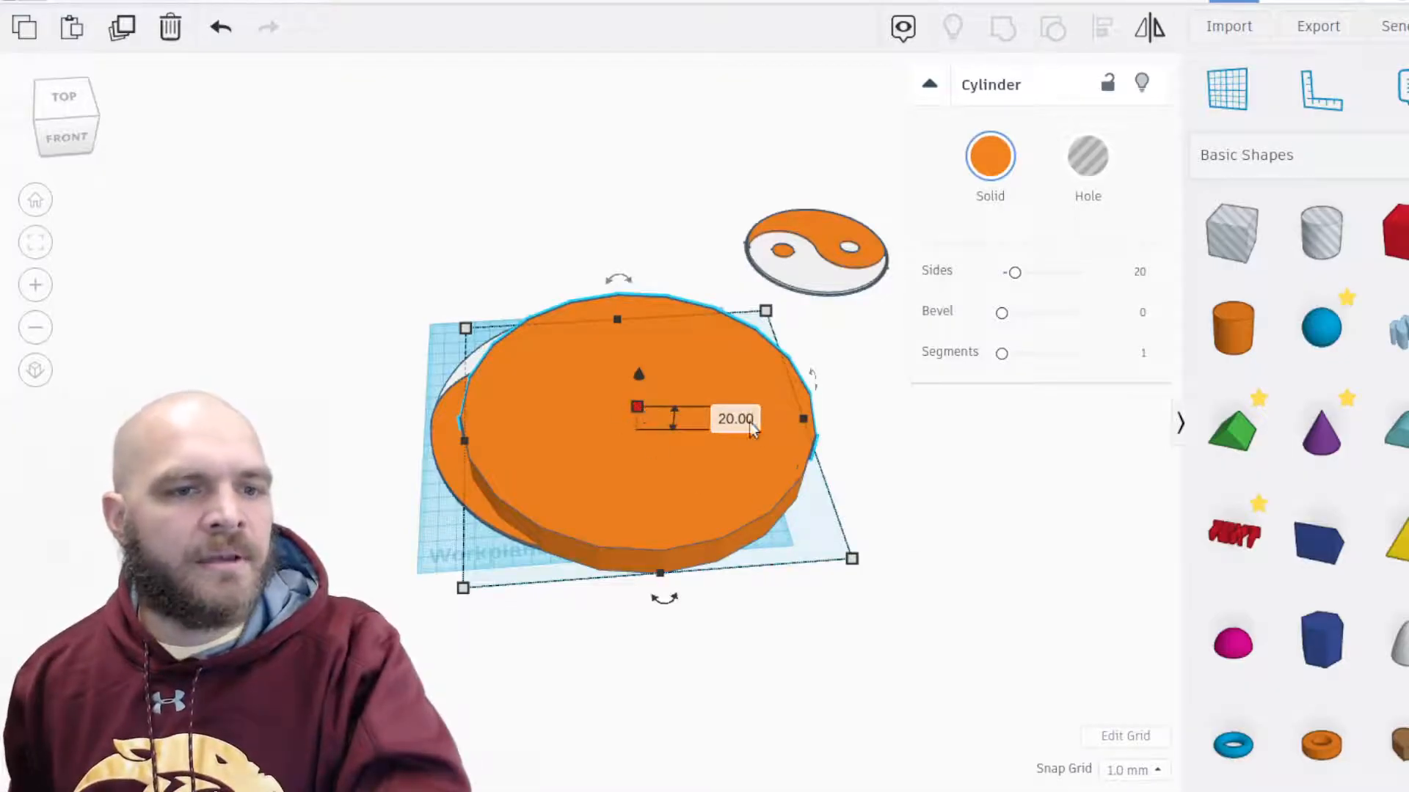
pyautogui.doubleClick(734, 418)
pyautogui.write('0.73')
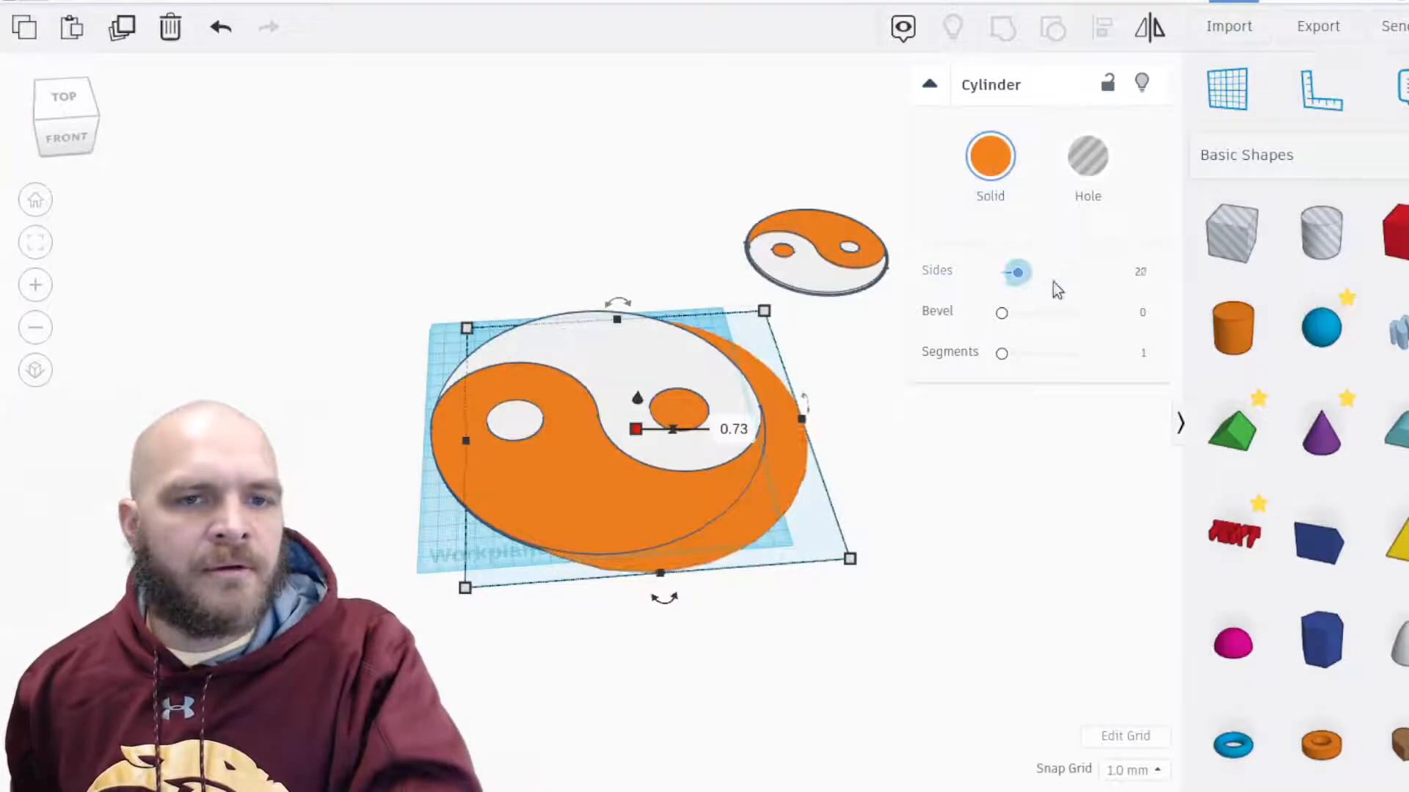
pyautogui.click(989, 154)
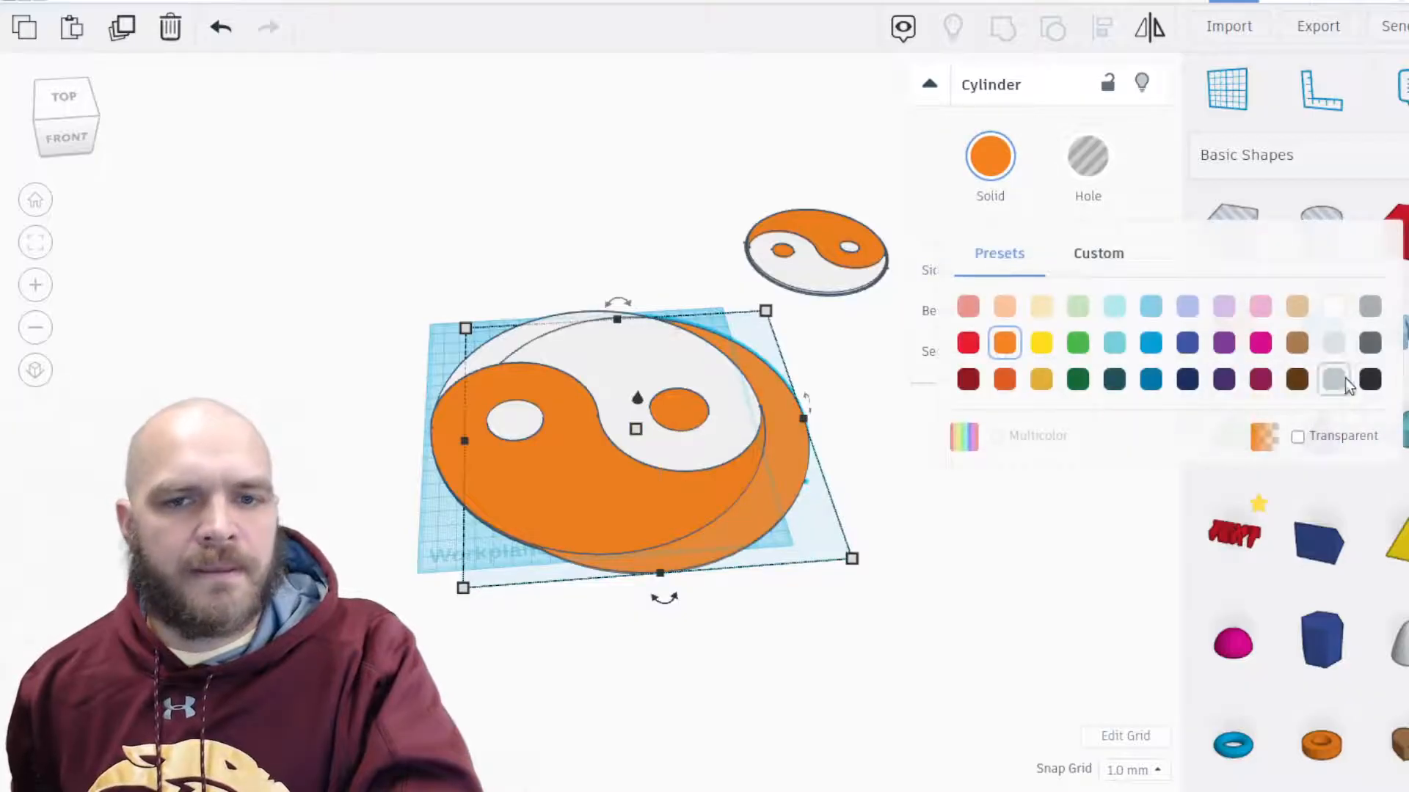
pyautogui.click(768, 514)
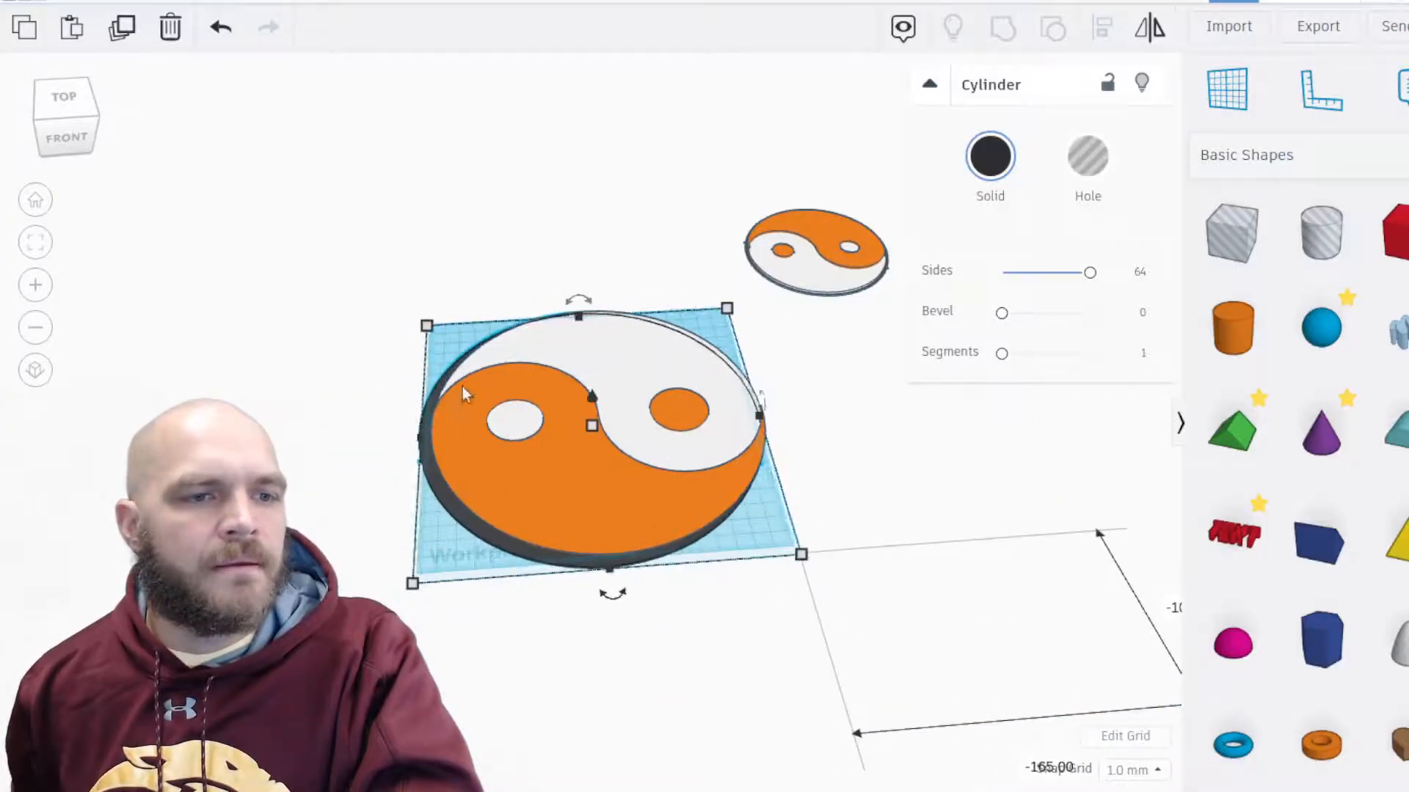
# Group the yin-yang pieces and set the group to Multicolor to keep orange and white.
pyautogui.click(1099, 28)
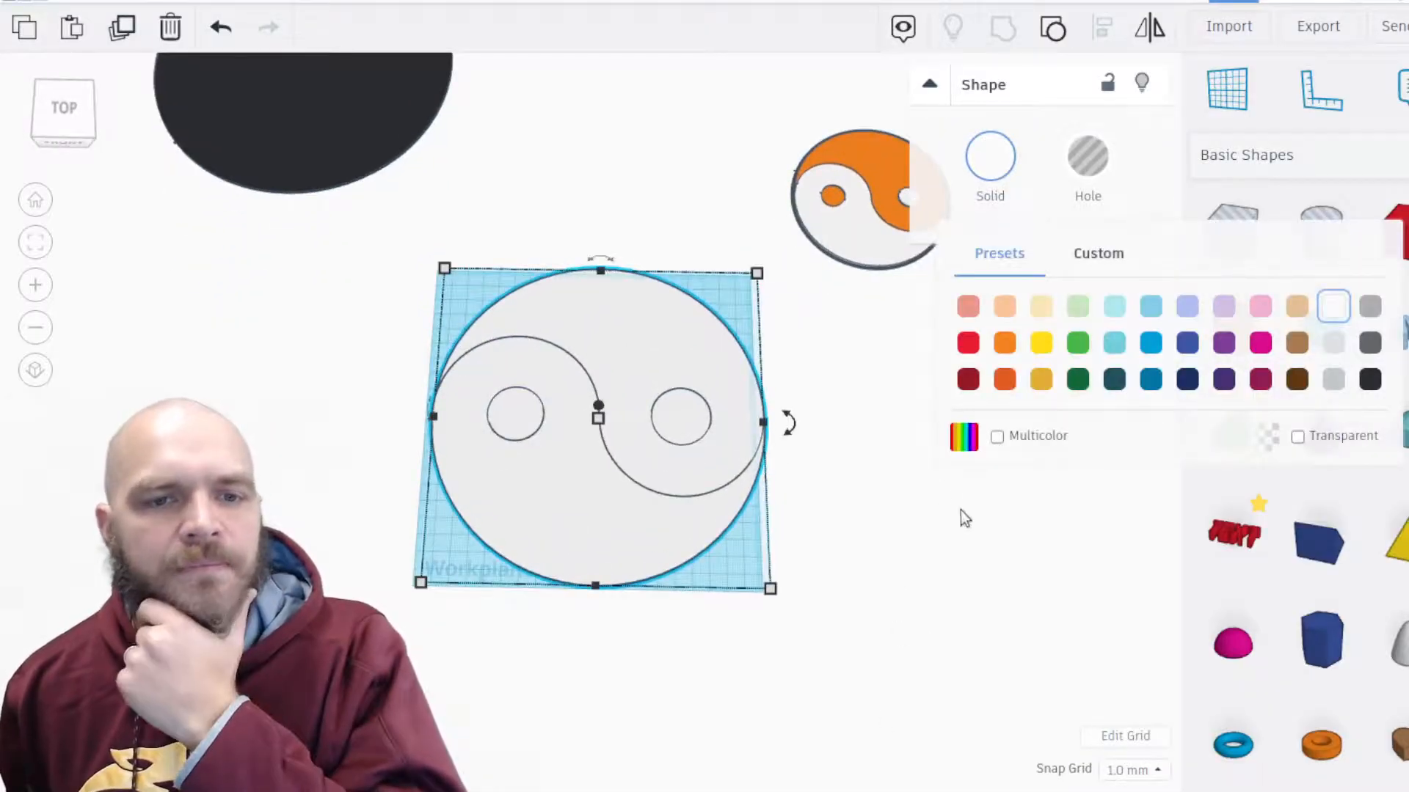
pyautogui.click(991, 161)
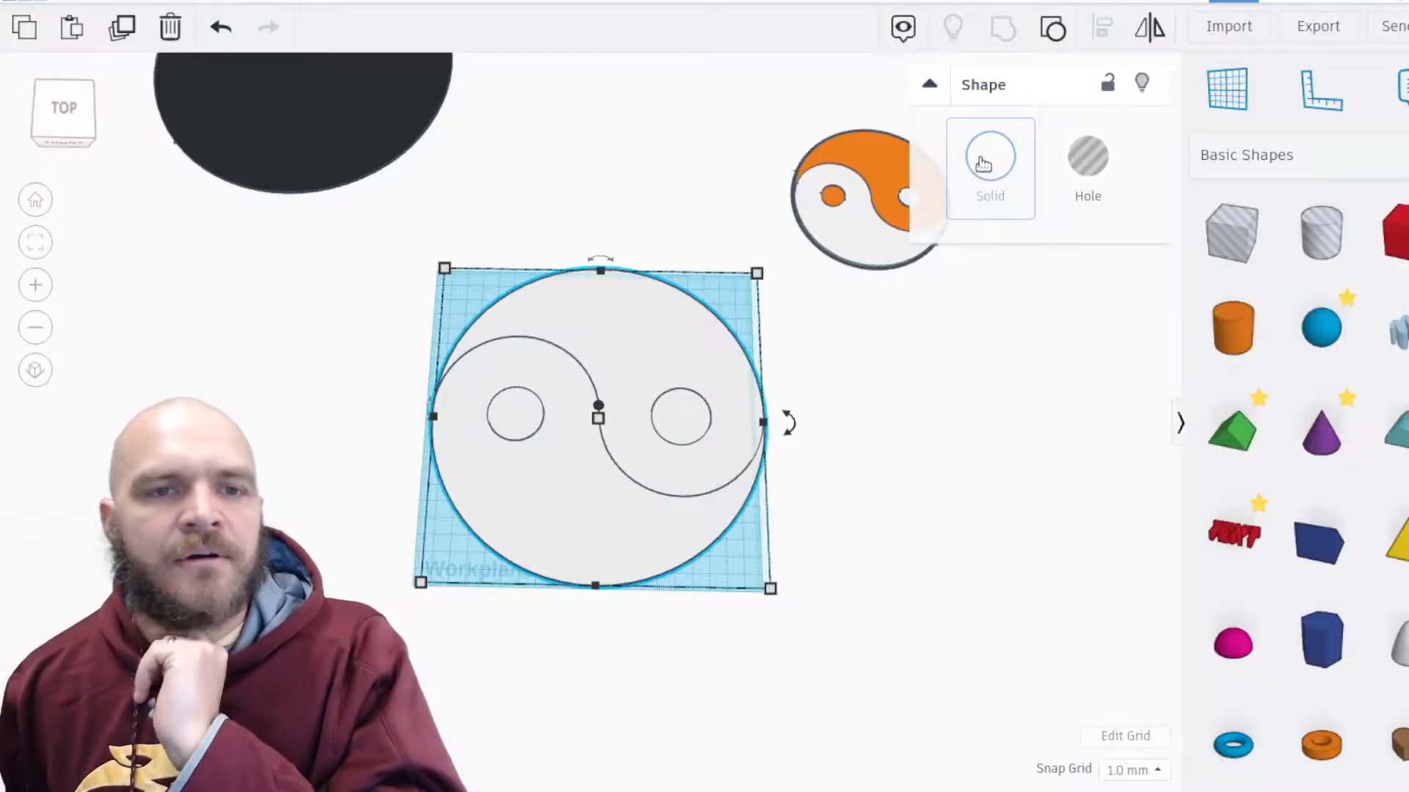
pyautogui.click(989, 157)
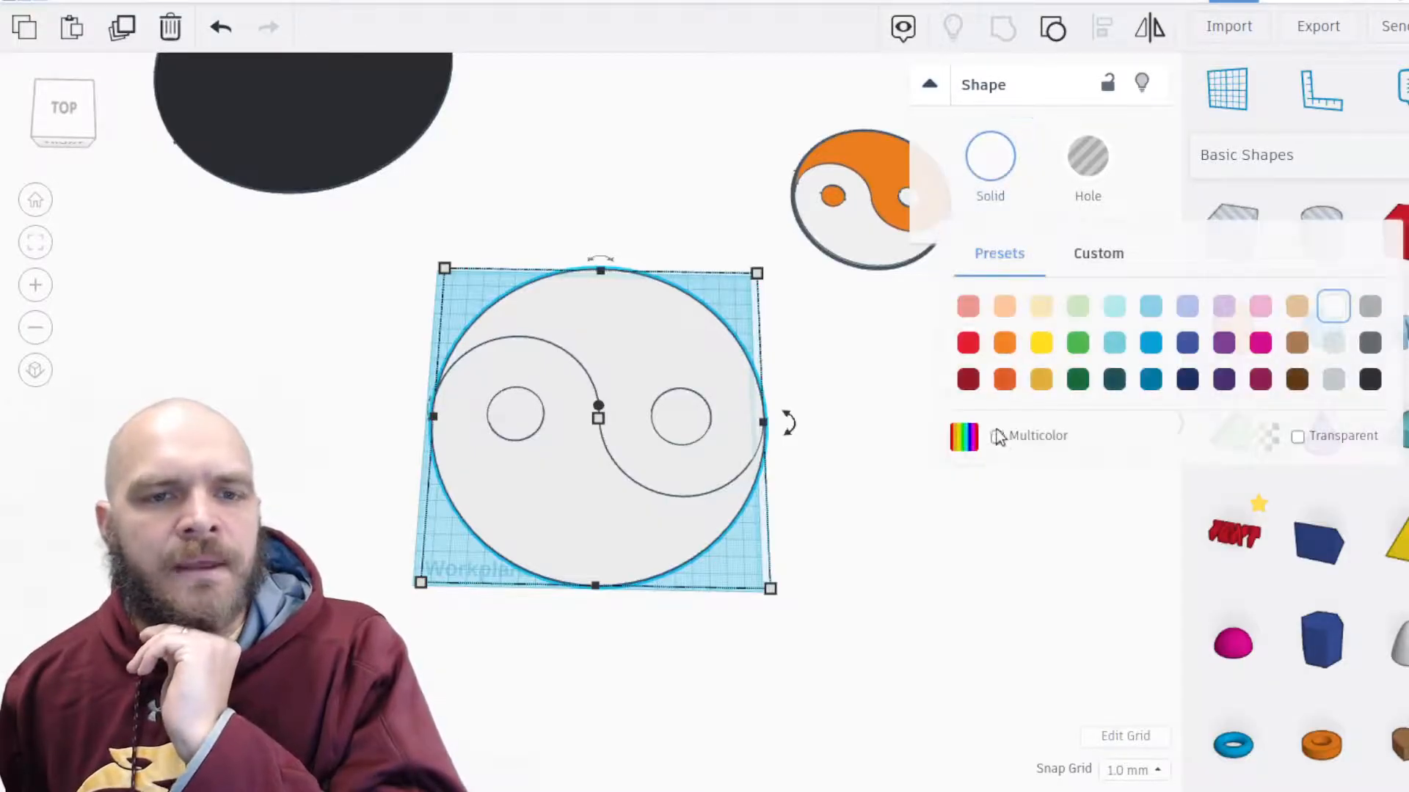
pyautogui.click(996, 436)
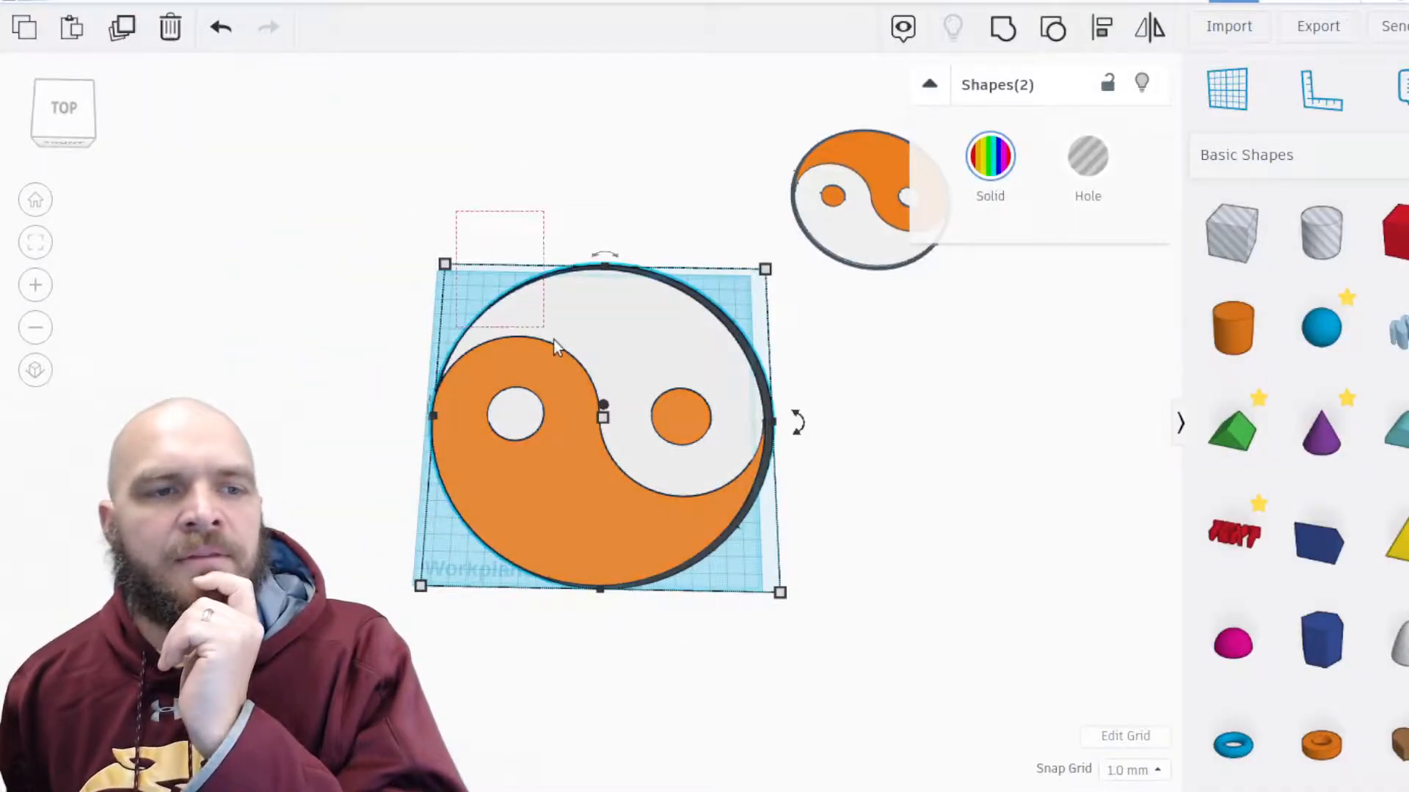
# Centre the grouped yin-yang inside the black border disc for an even rim.
pyautogui.click(1101, 26)
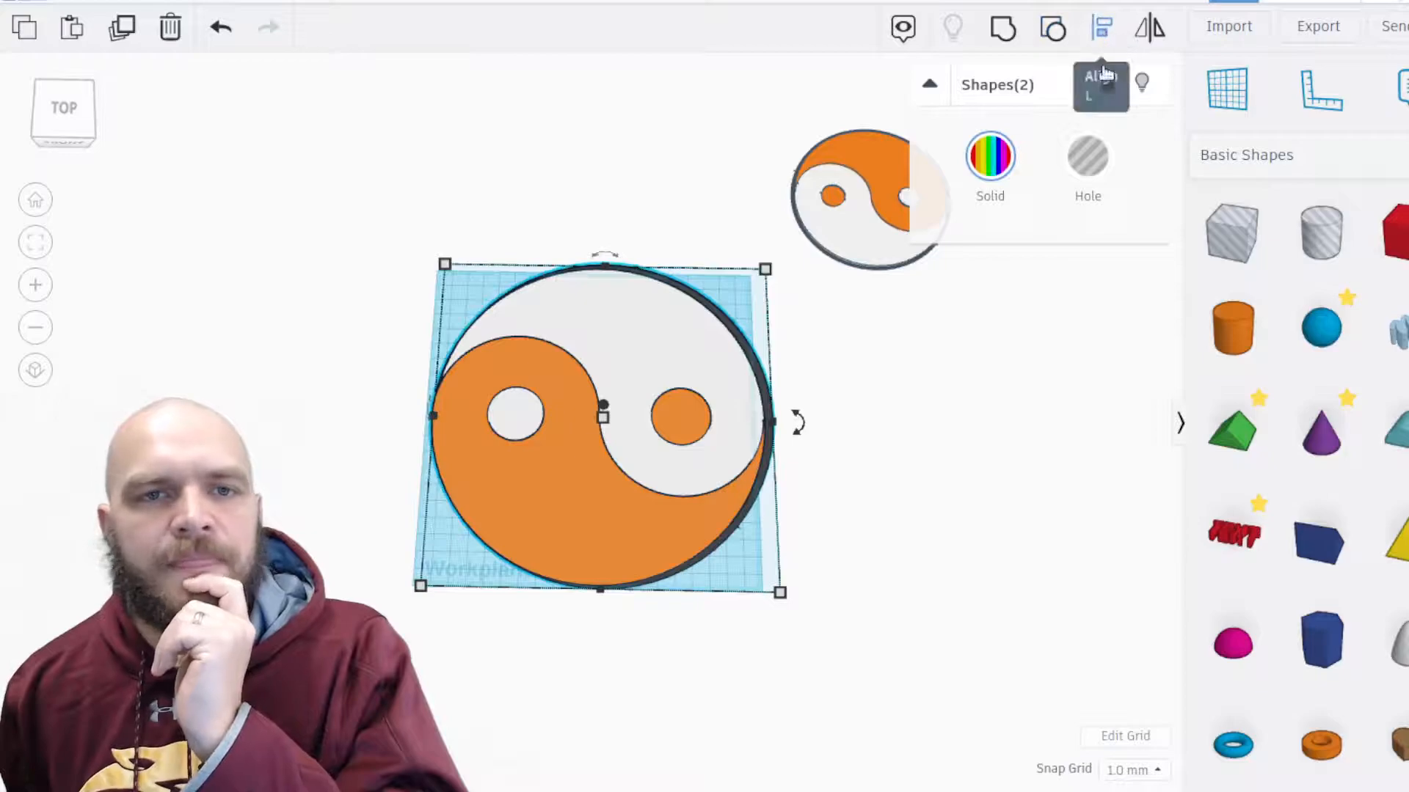
pyautogui.click(1099, 85)
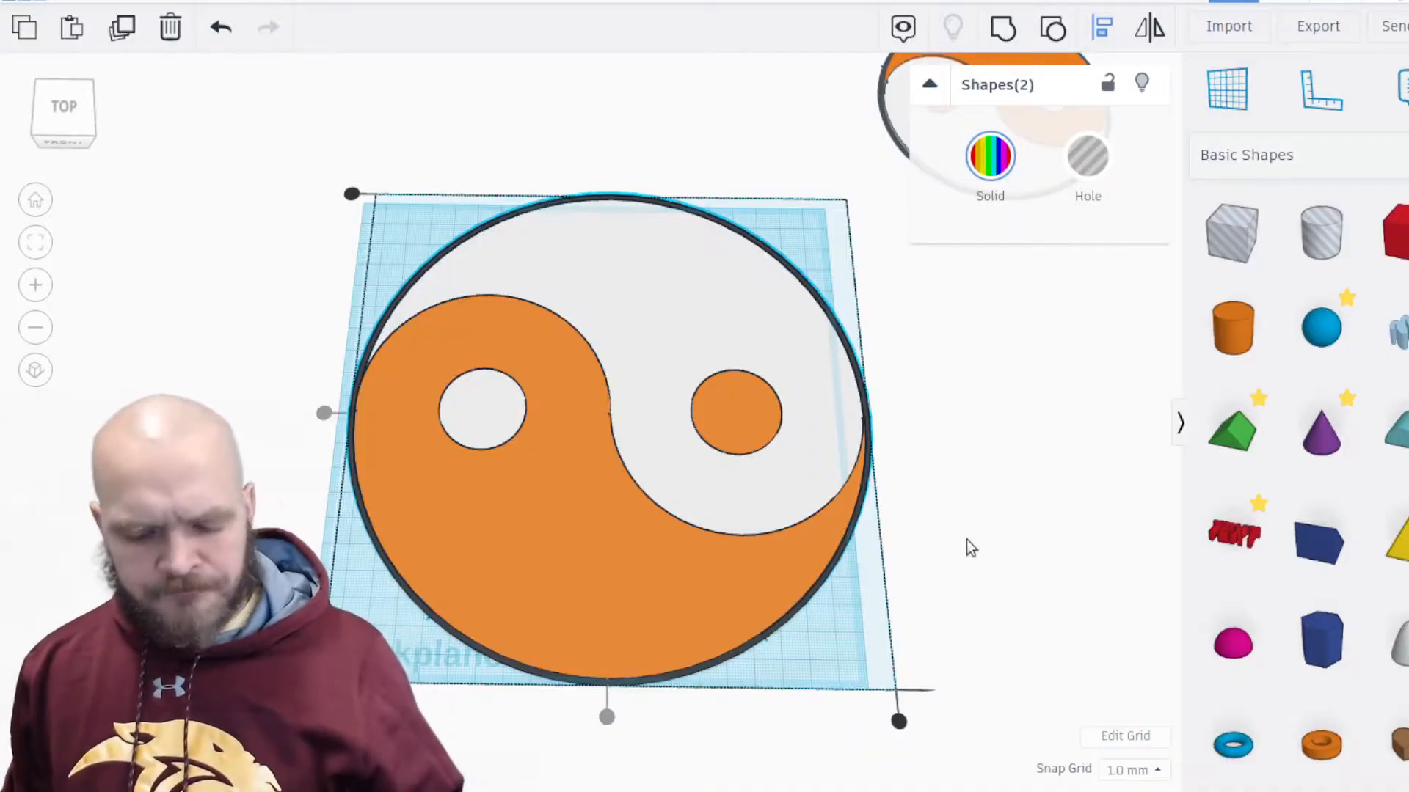
pyautogui.moveTo(1134, 574)
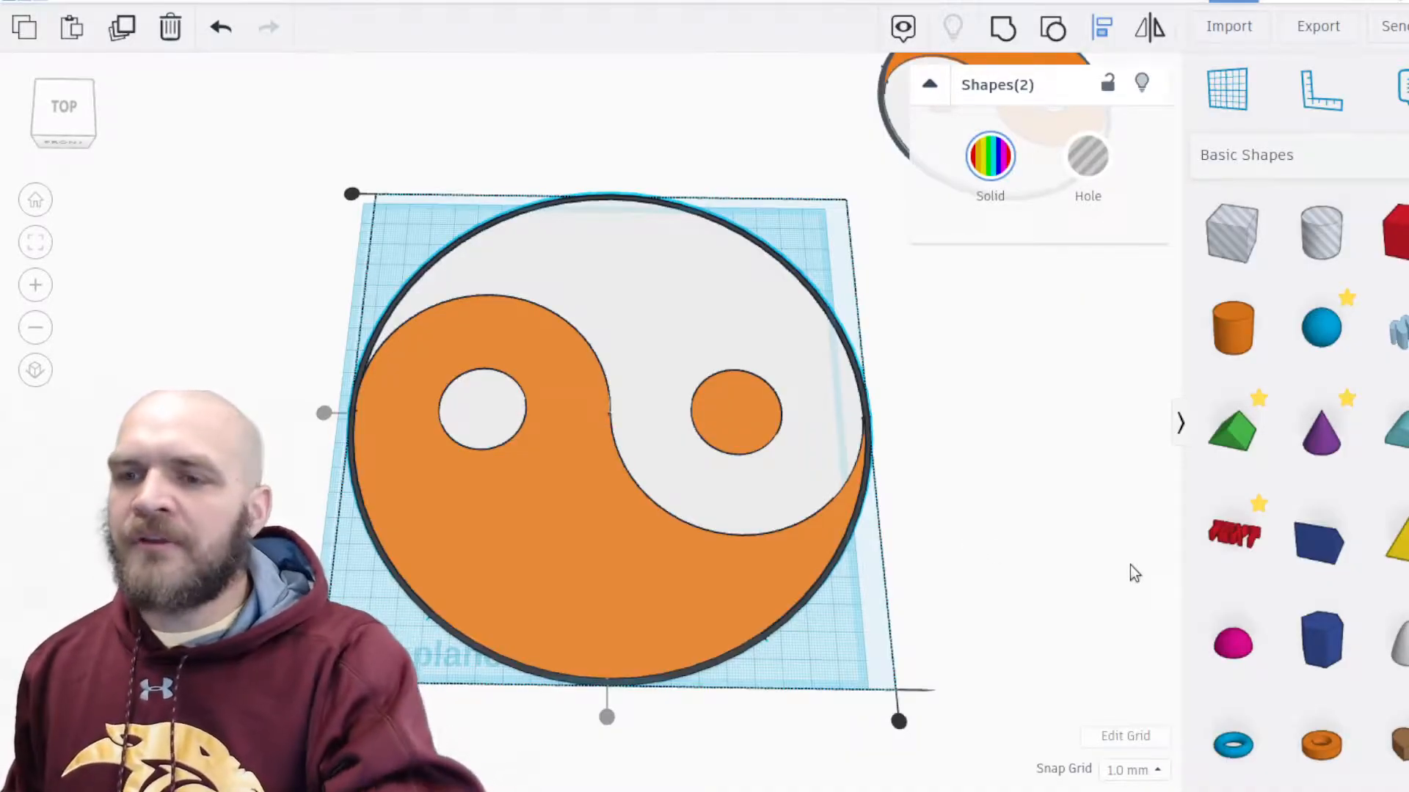